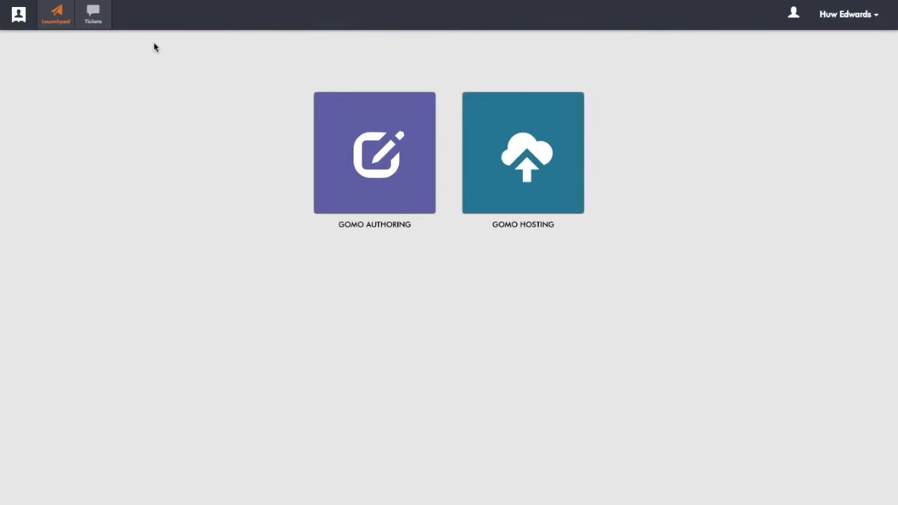
pyautogui.moveTo(207, 30)
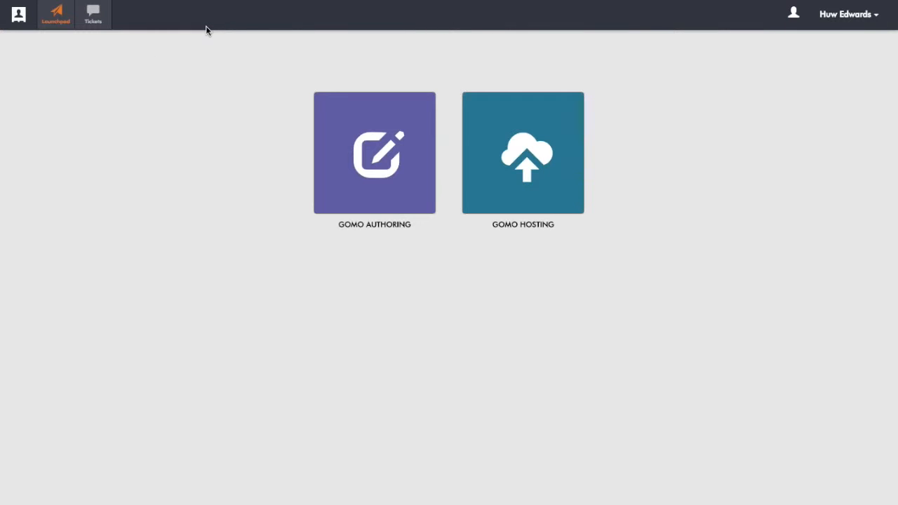
pyautogui.moveTo(373, 40)
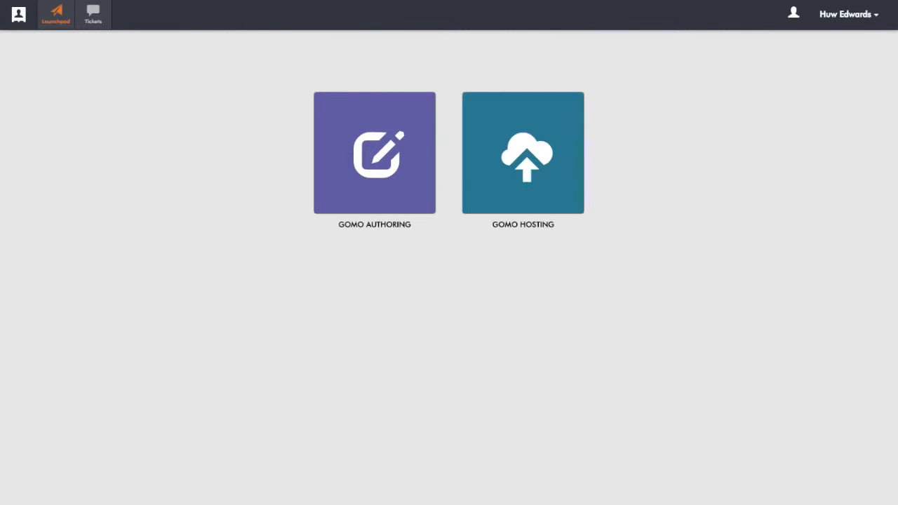
pyautogui.moveTo(560, 71)
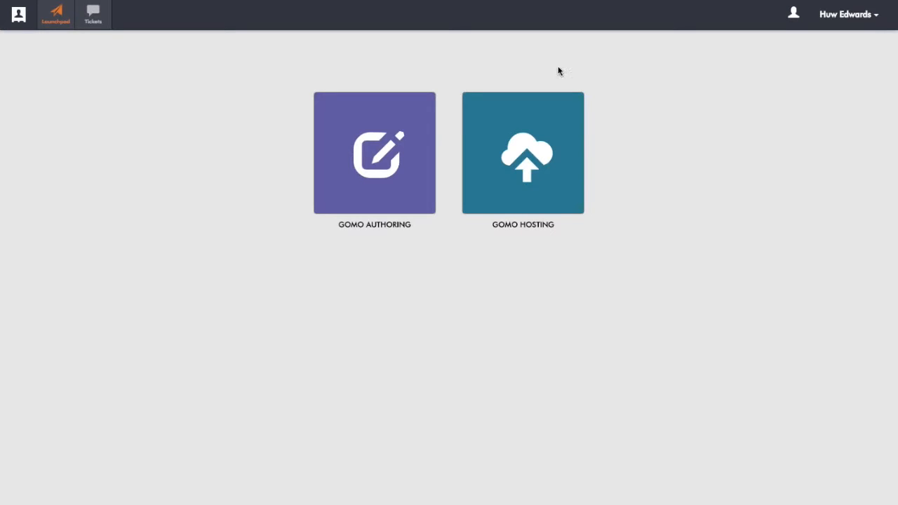
pyautogui.moveTo(600, 188)
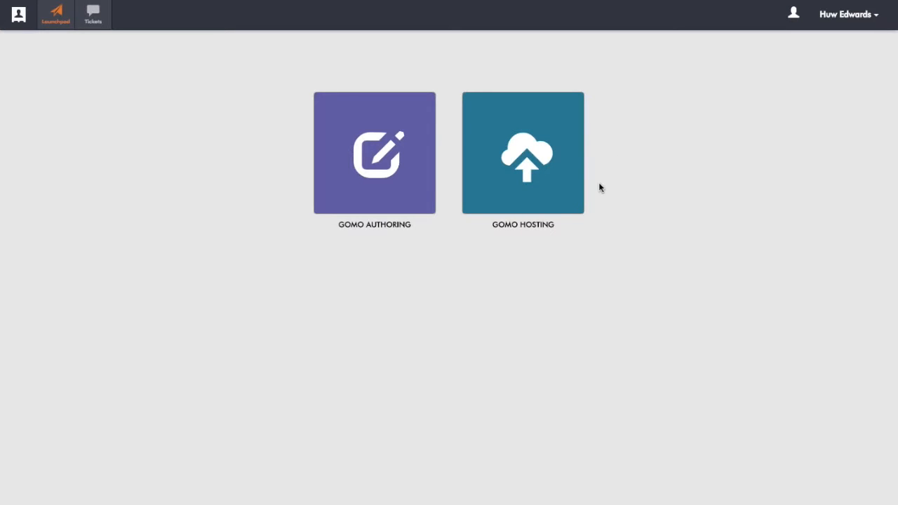
pyautogui.moveTo(527, 163)
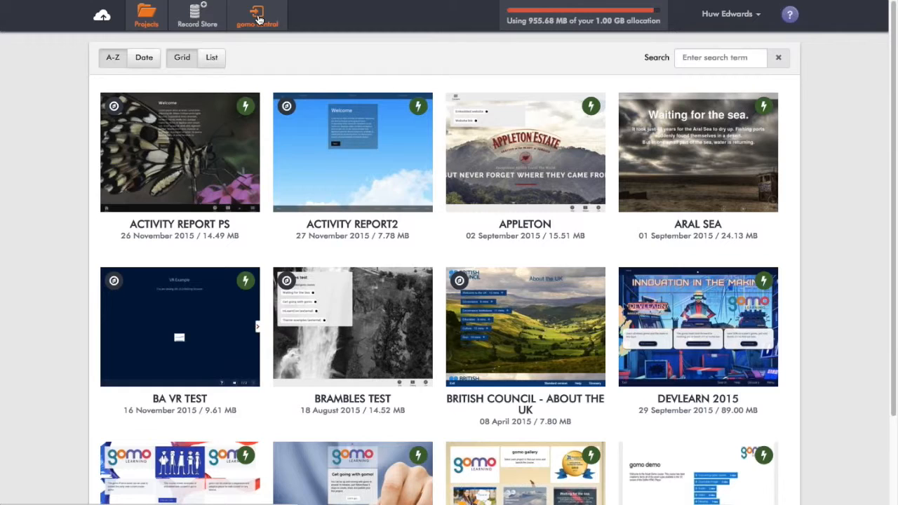
# - Open gomo central to view the gomo demo portal's title, URL, live status and images
pyautogui.click(257, 14)
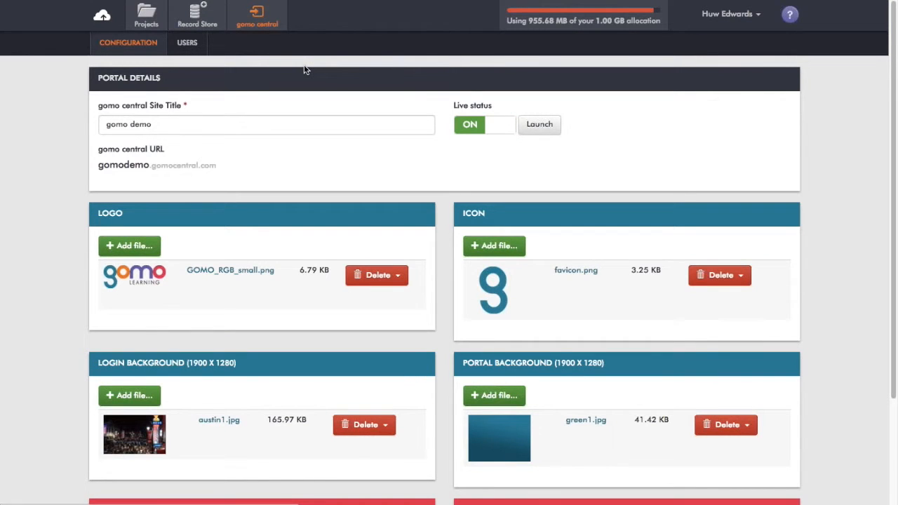
pyautogui.moveTo(318, 77)
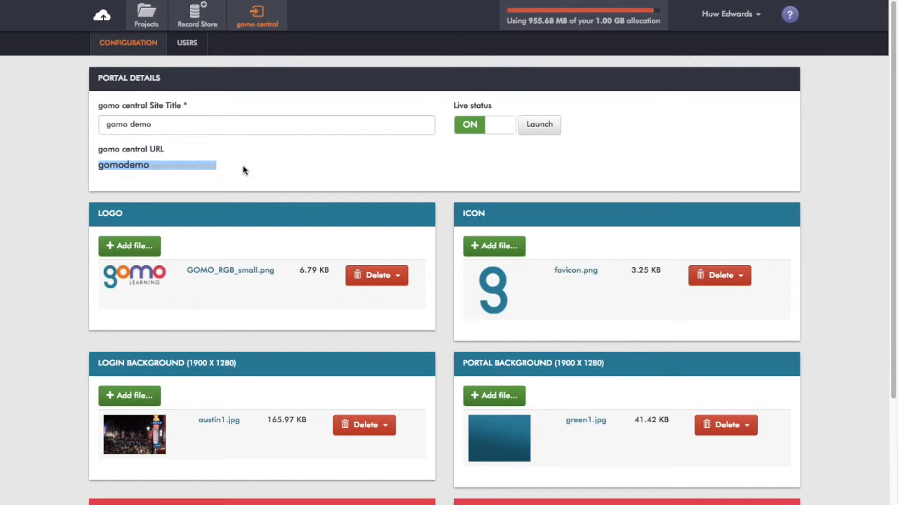
pyautogui.moveTo(243, 166)
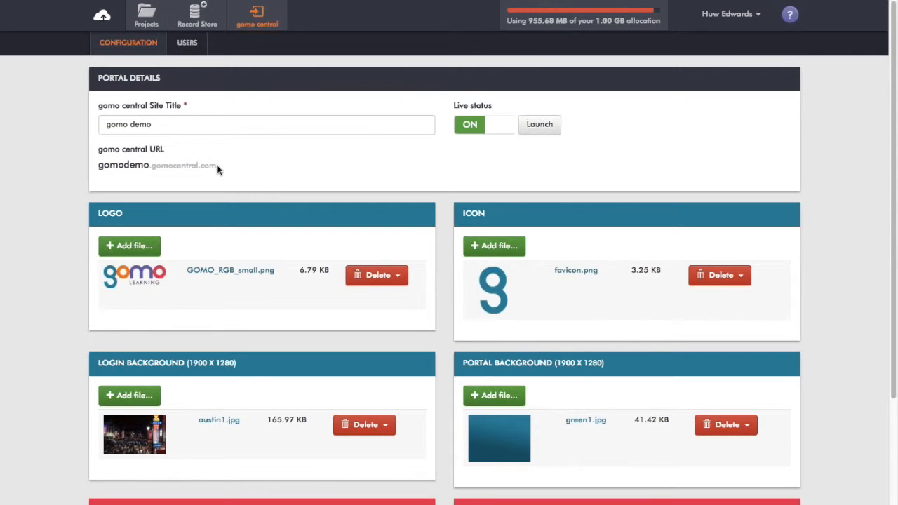
pyautogui.moveTo(218, 165)
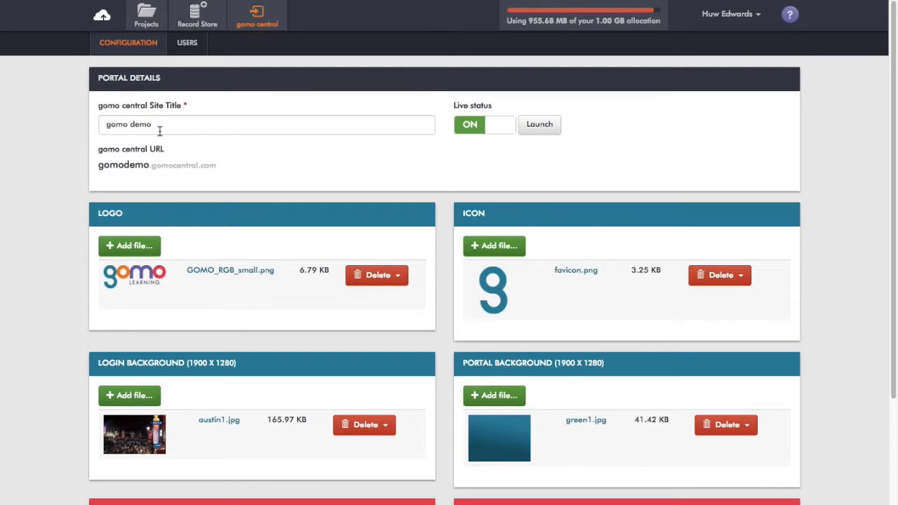
pyautogui.moveTo(454, 141)
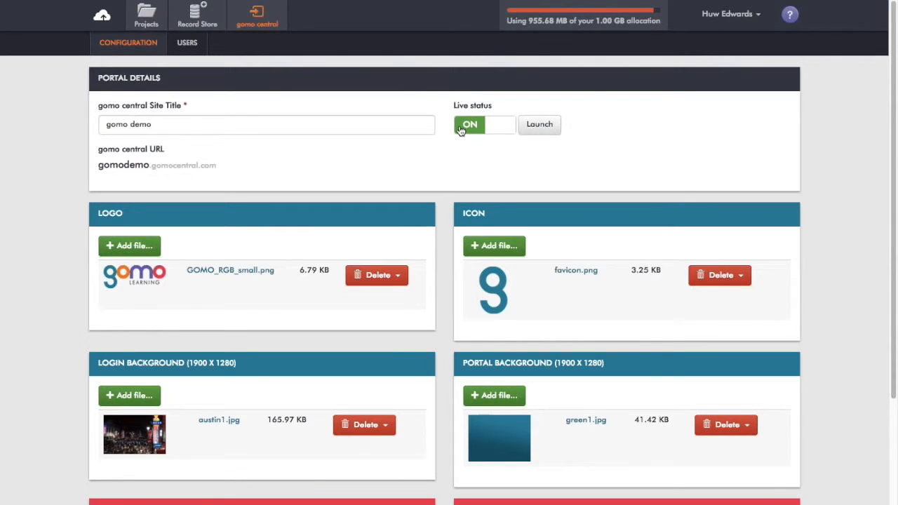
pyautogui.moveTo(363, 158)
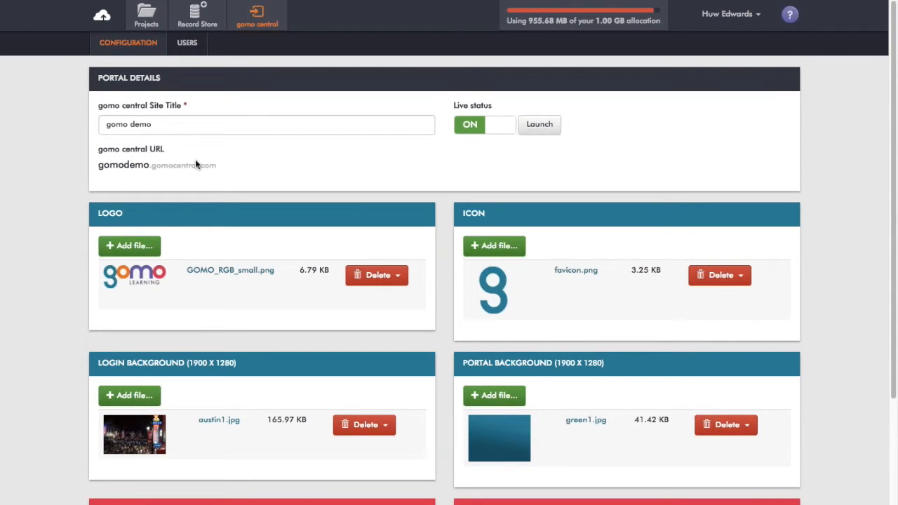
pyautogui.moveTo(224, 173)
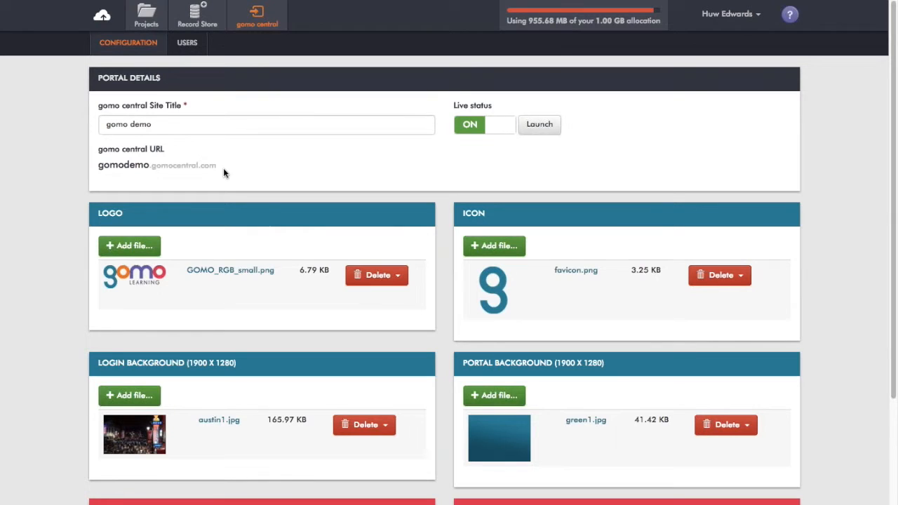
pyautogui.moveTo(252, 199)
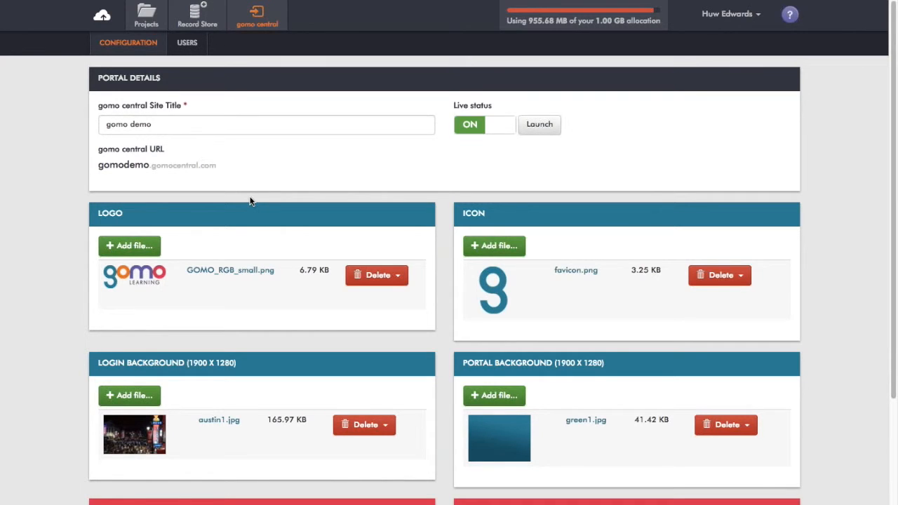
pyautogui.scroll(-3)
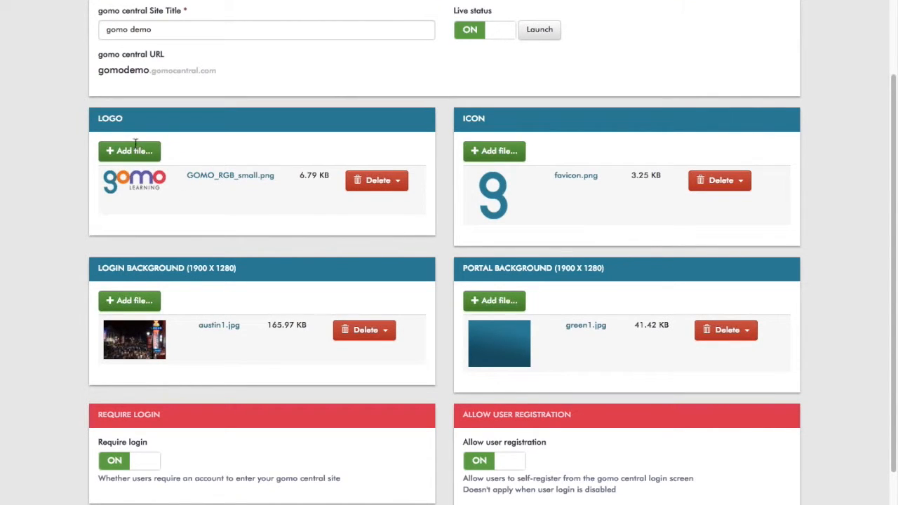
pyautogui.moveTo(170, 187)
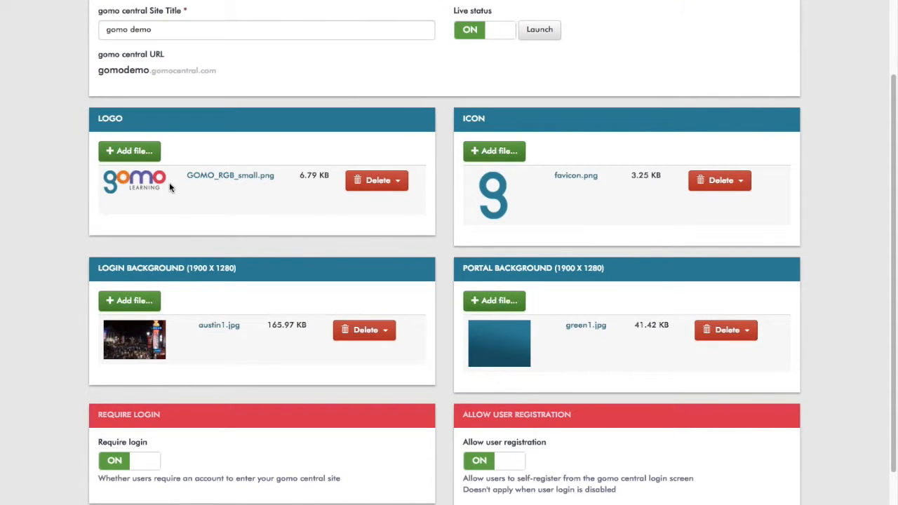
pyautogui.moveTo(148, 186)
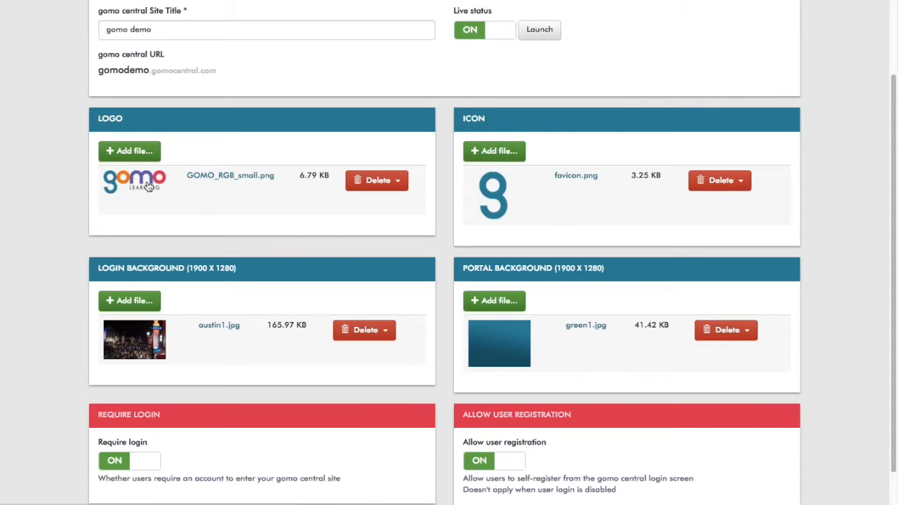
pyautogui.moveTo(129, 151)
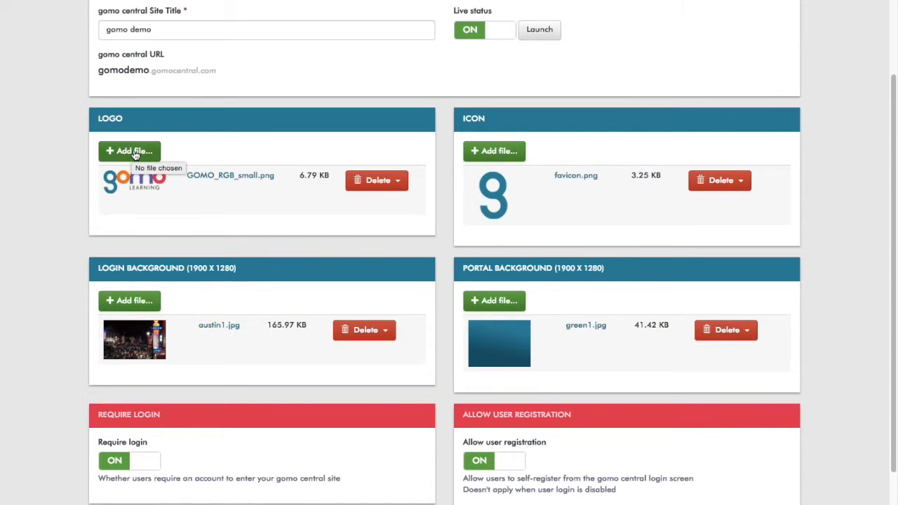
pyautogui.moveTo(156, 159)
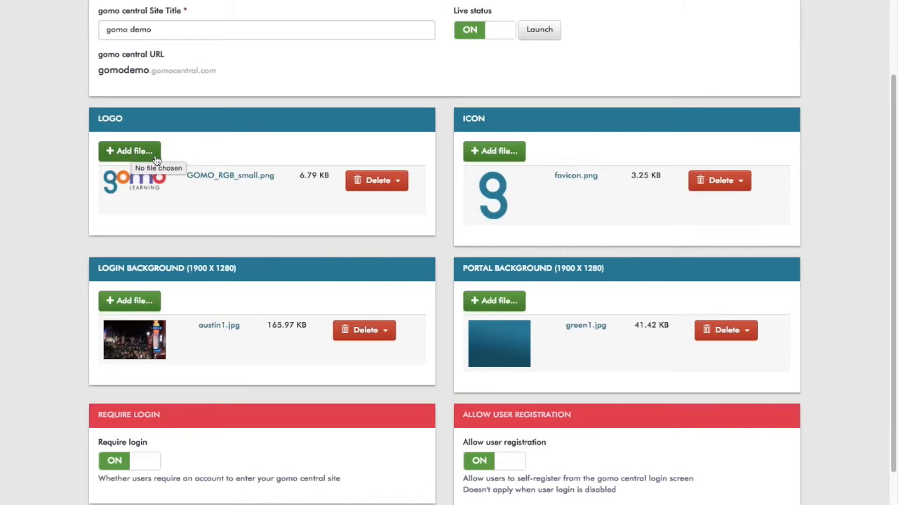
pyautogui.moveTo(115, 250)
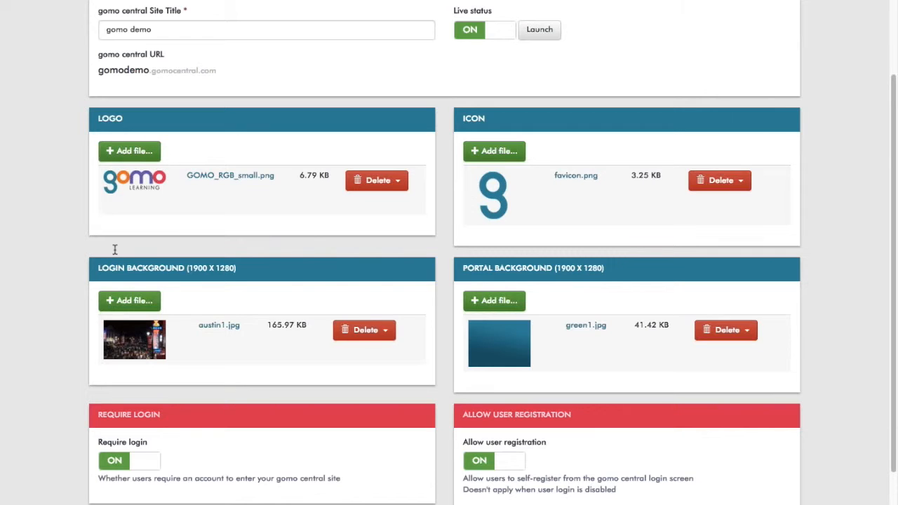
pyautogui.moveTo(237, 266)
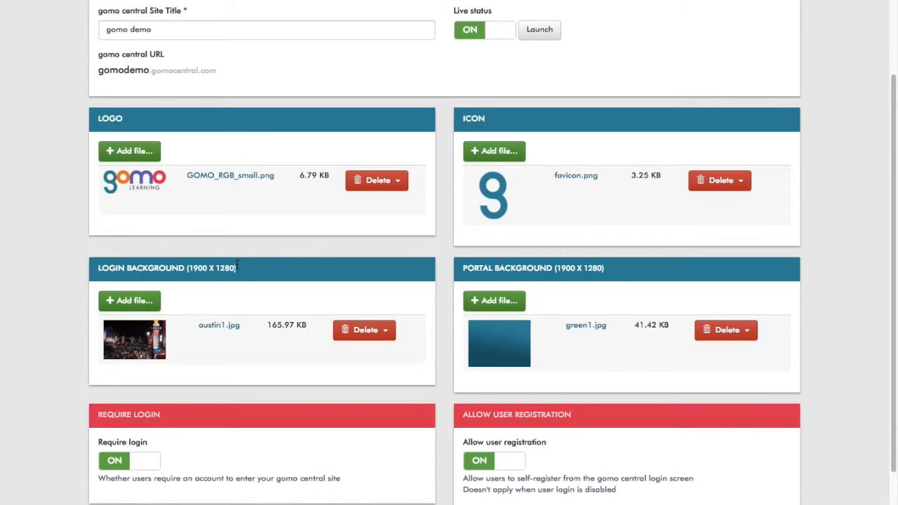
pyautogui.moveTo(217, 276)
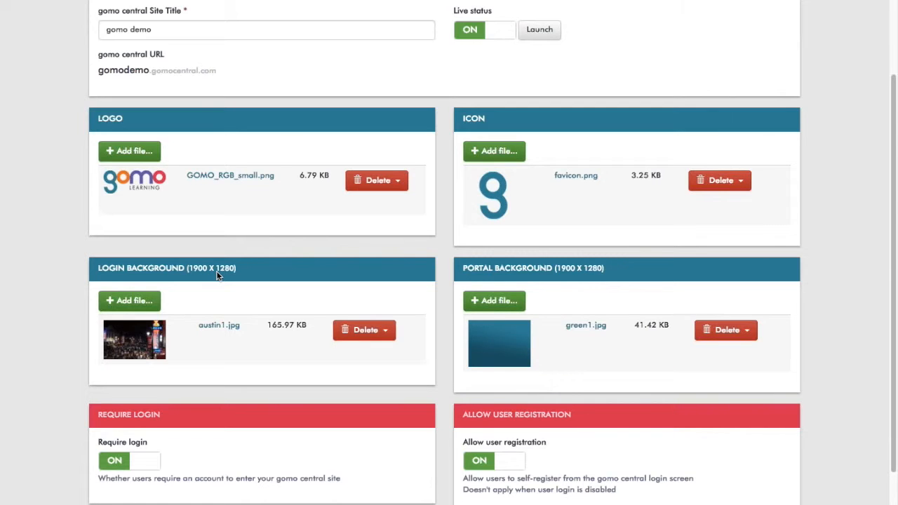
pyautogui.moveTo(209, 289)
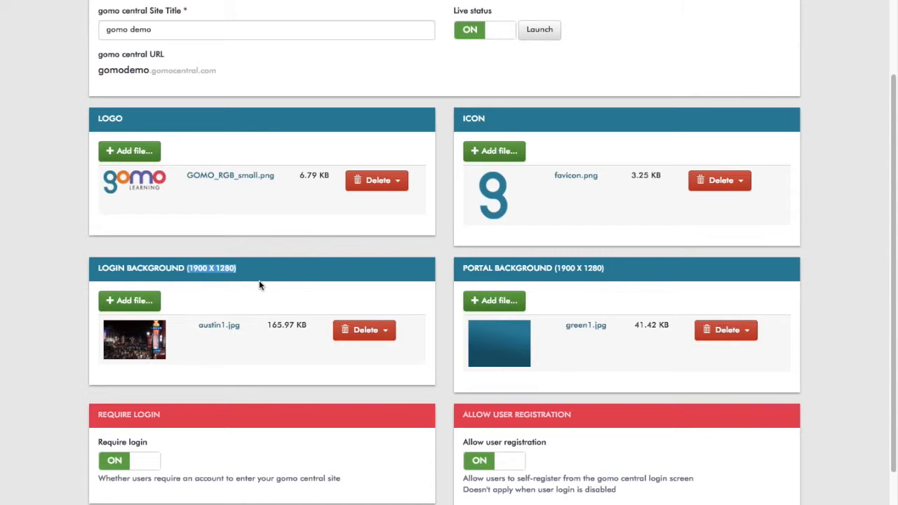
pyautogui.moveTo(216, 292)
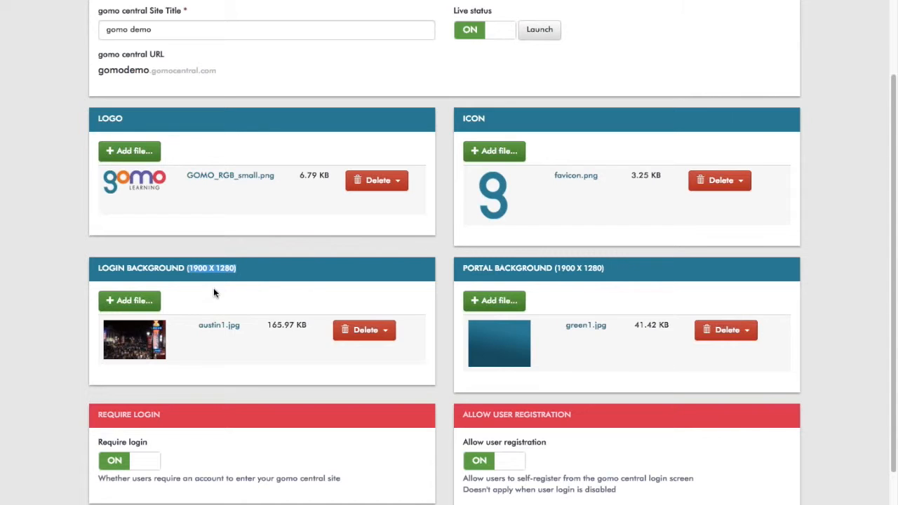
pyautogui.moveTo(513, 204)
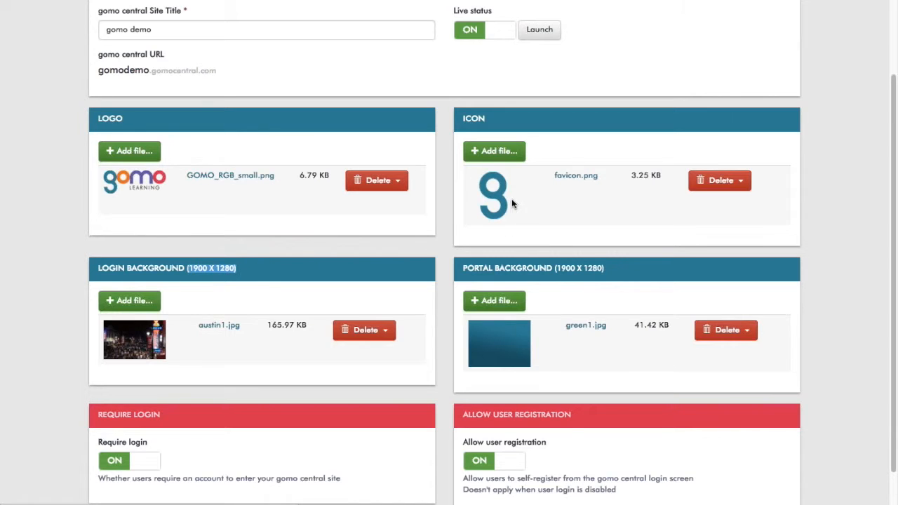
pyautogui.moveTo(529, 191)
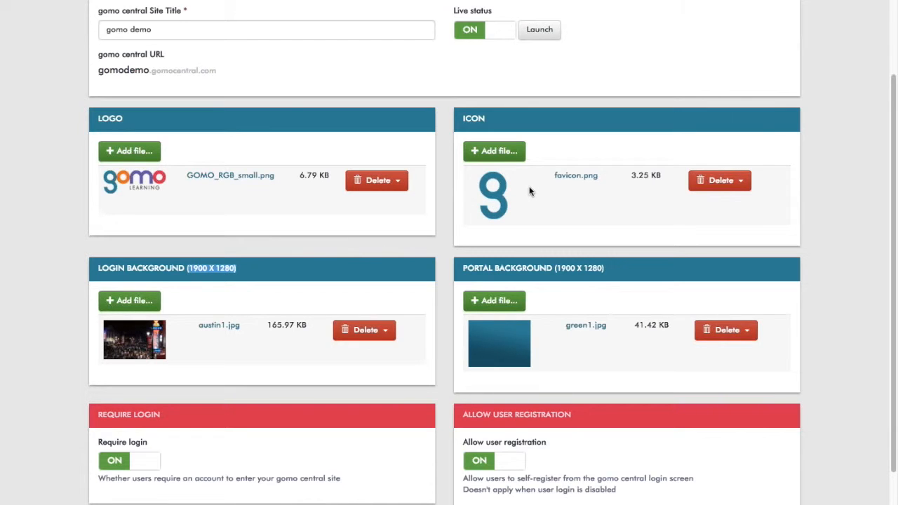
pyautogui.moveTo(523, 182)
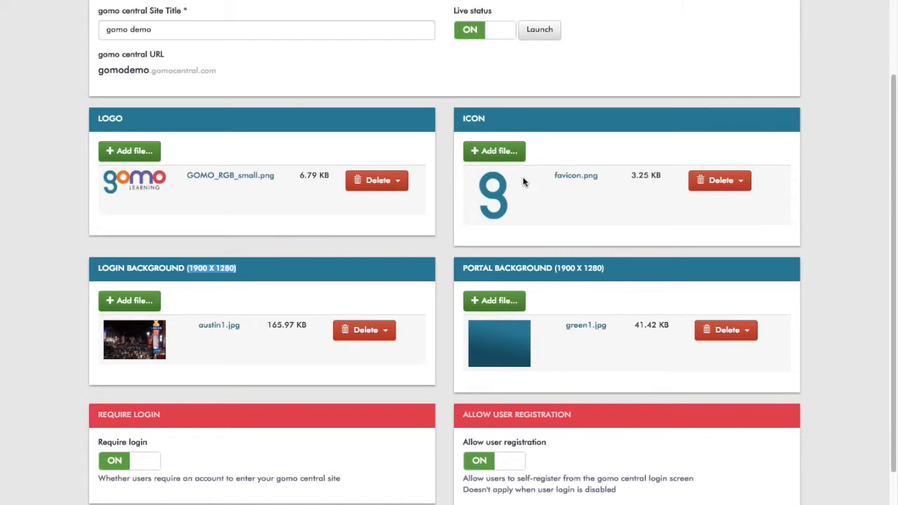
pyautogui.moveTo(528, 255)
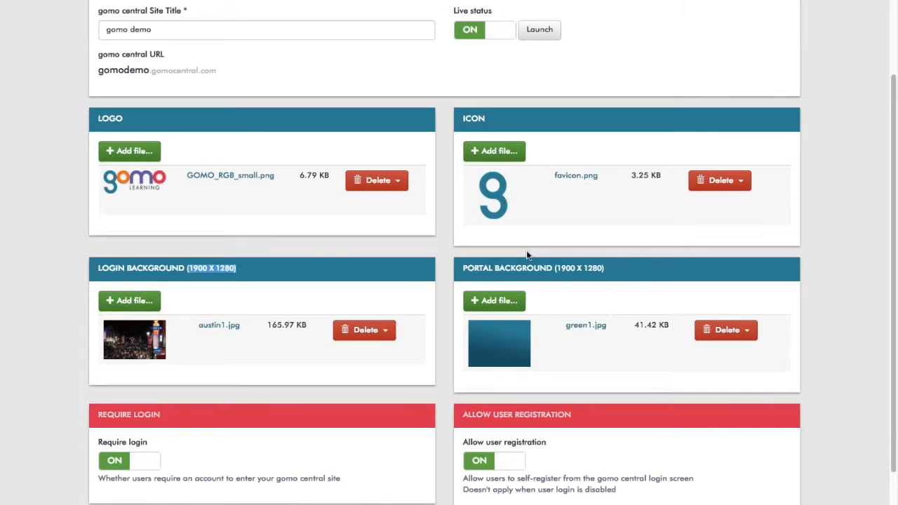
pyautogui.moveTo(554, 302)
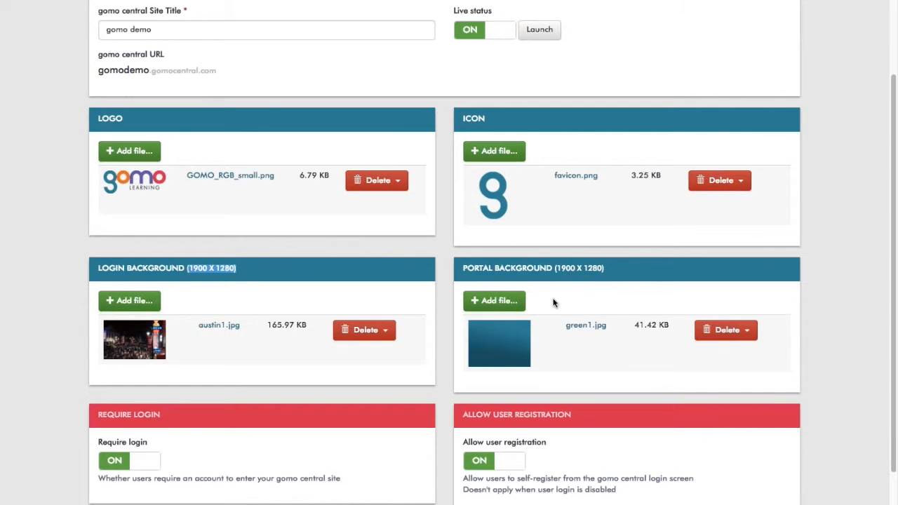
pyautogui.moveTo(578, 308)
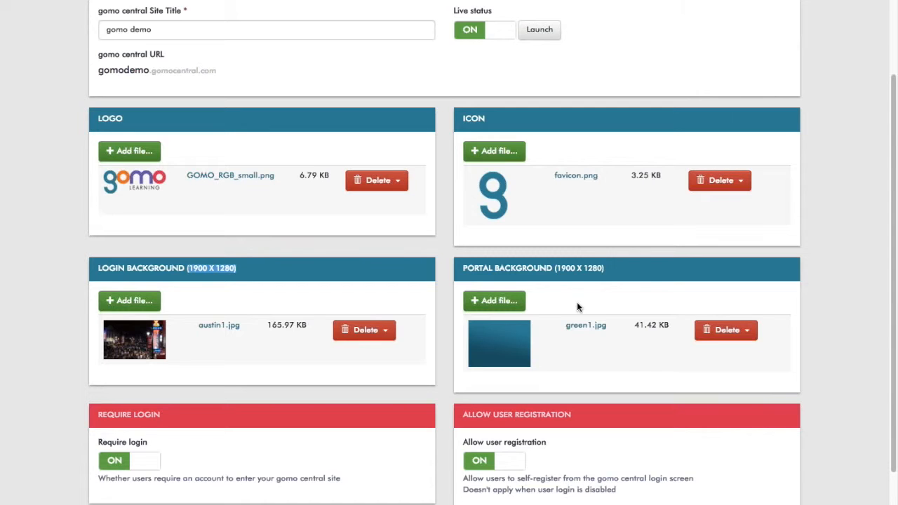
pyautogui.moveTo(574, 276)
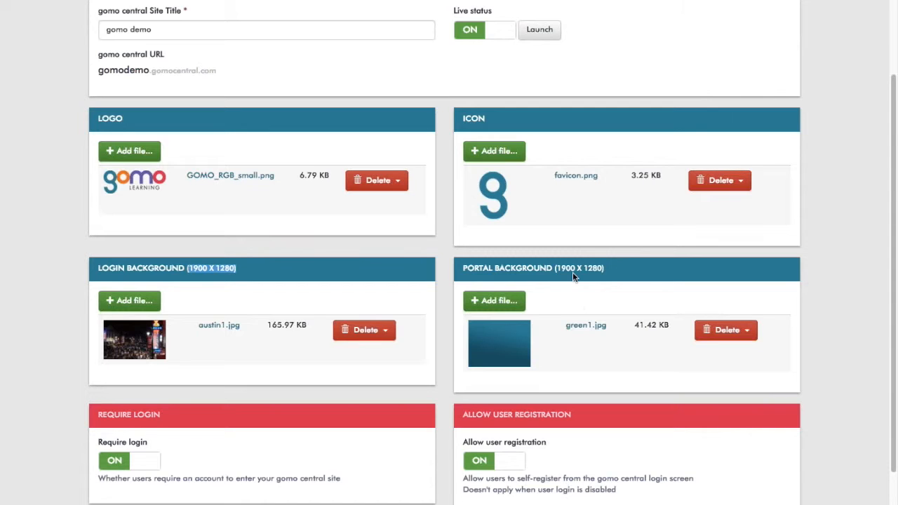
pyautogui.moveTo(259, 301)
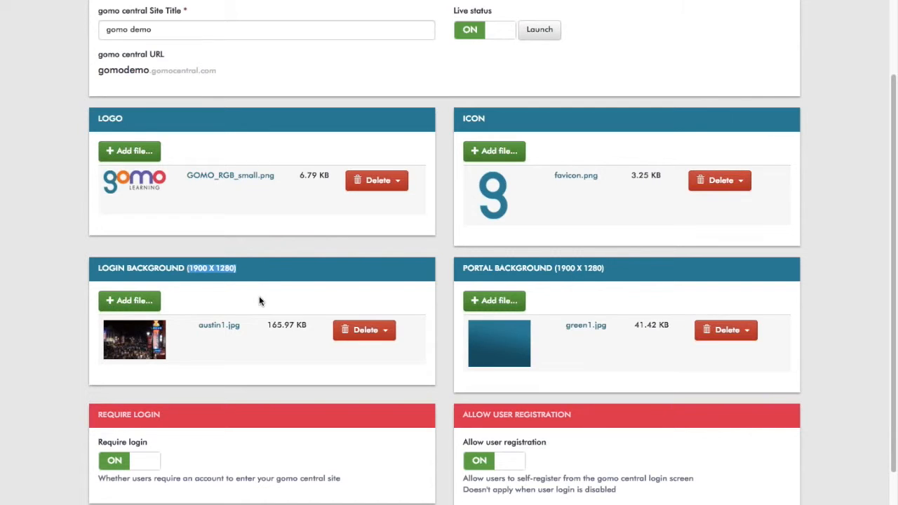
pyautogui.scroll(3)
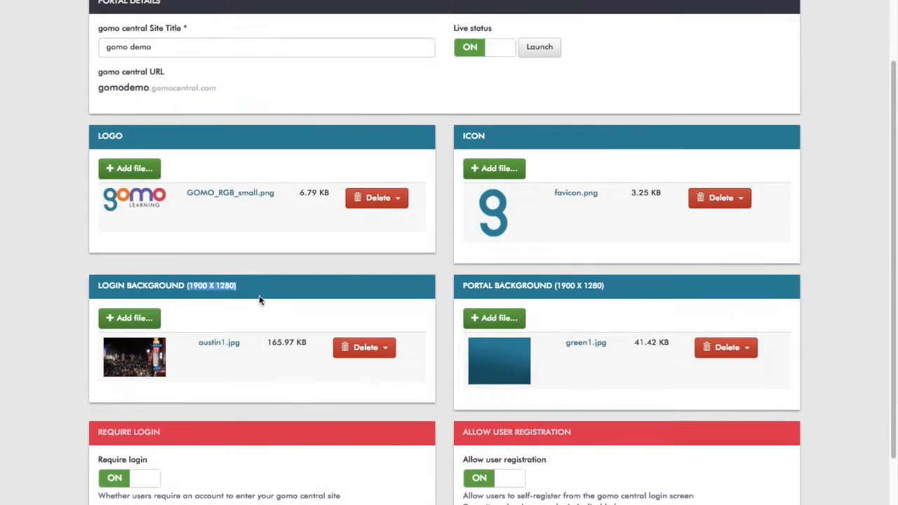
pyautogui.scroll(-3)
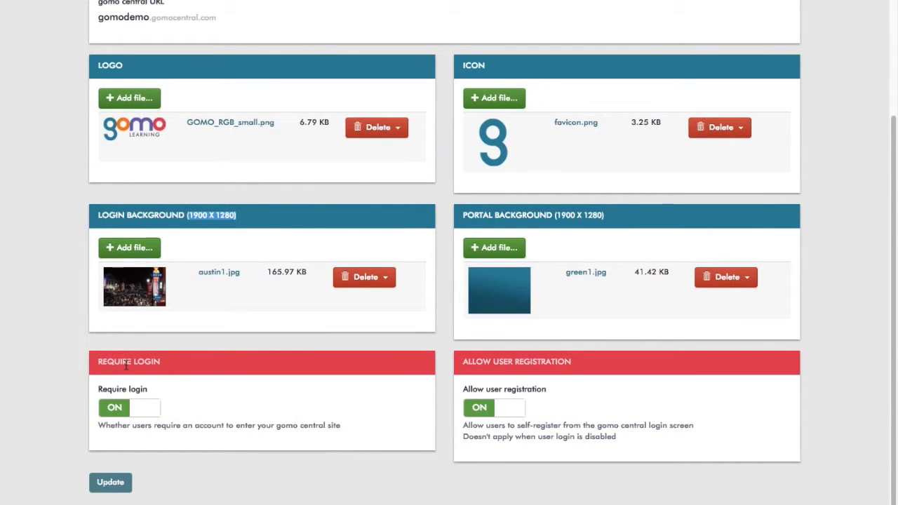
pyautogui.moveTo(169, 388)
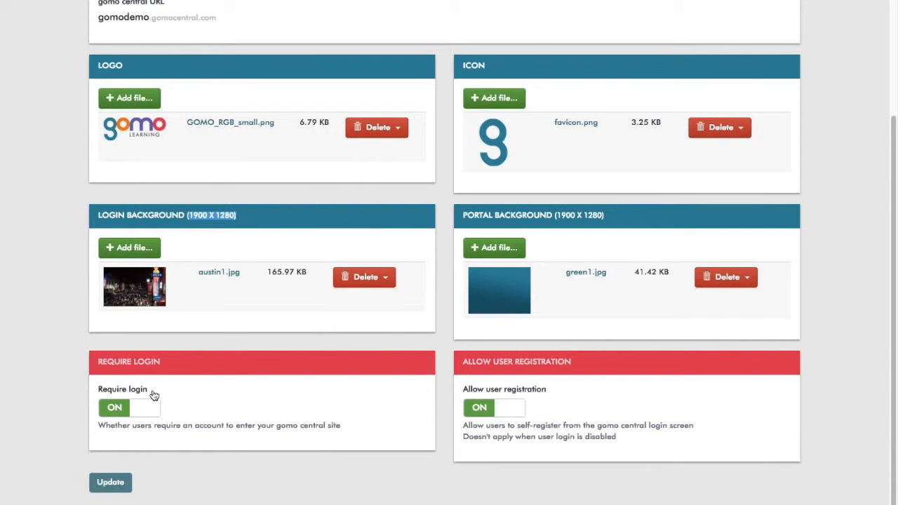
pyautogui.moveTo(109, 420)
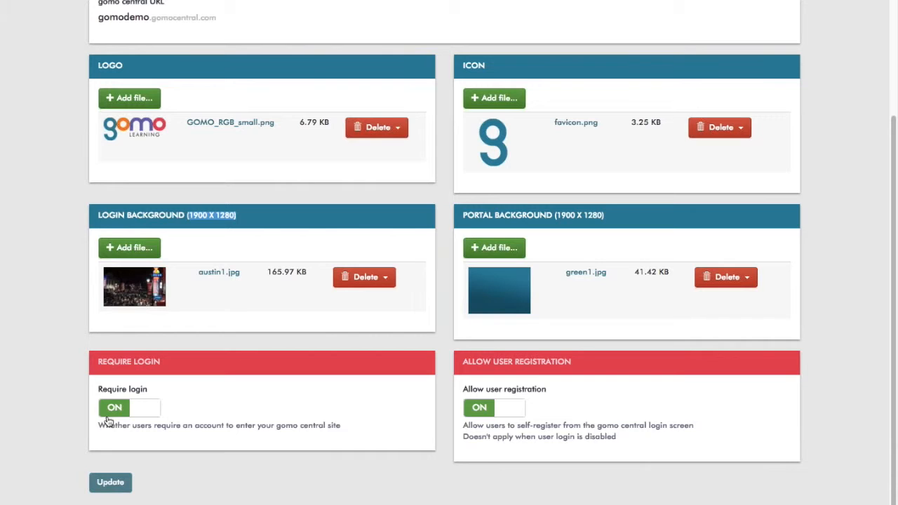
pyautogui.moveTo(197, 388)
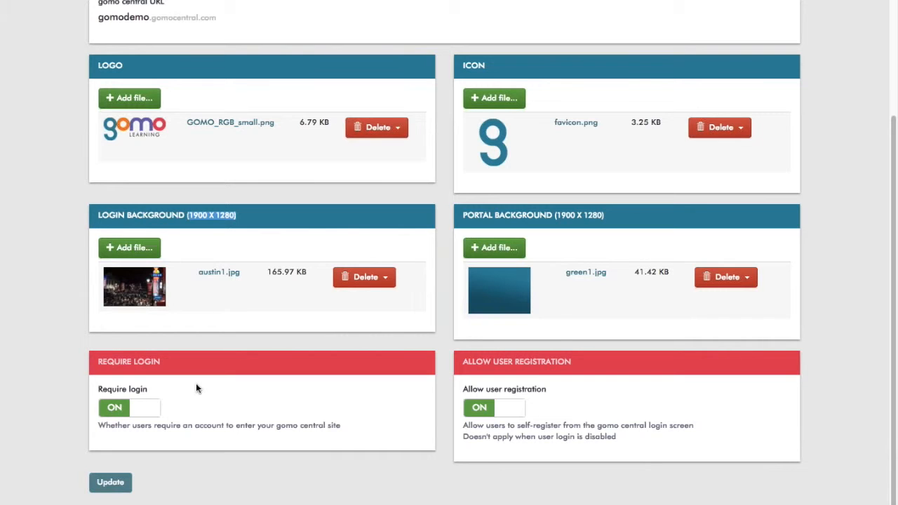
pyautogui.moveTo(203, 390)
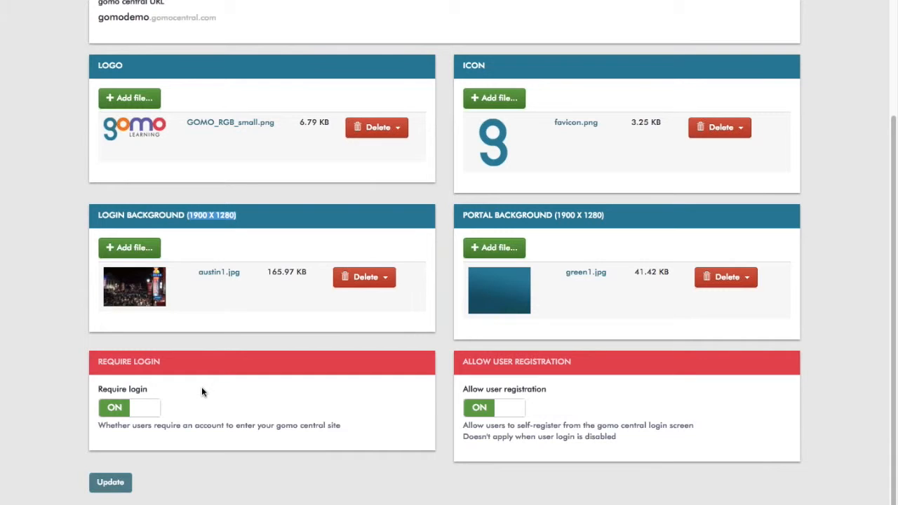
pyautogui.moveTo(285, 409)
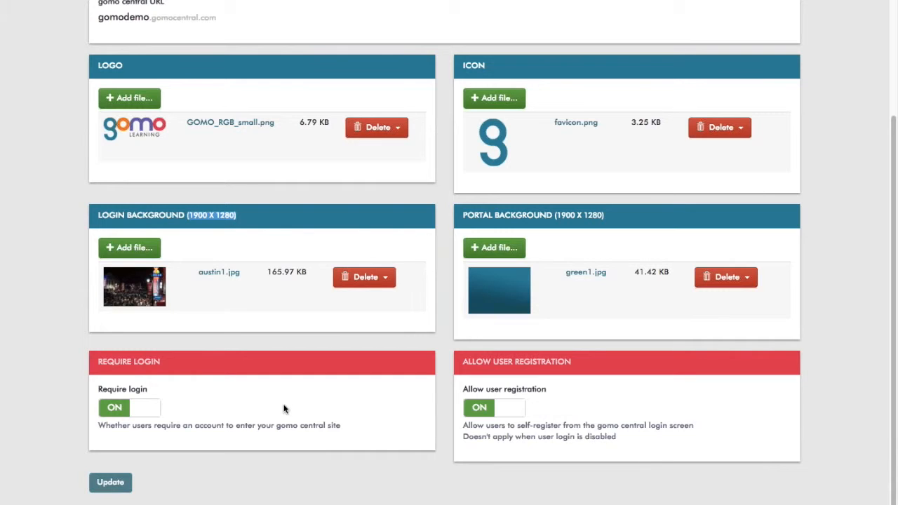
pyautogui.moveTo(561, 379)
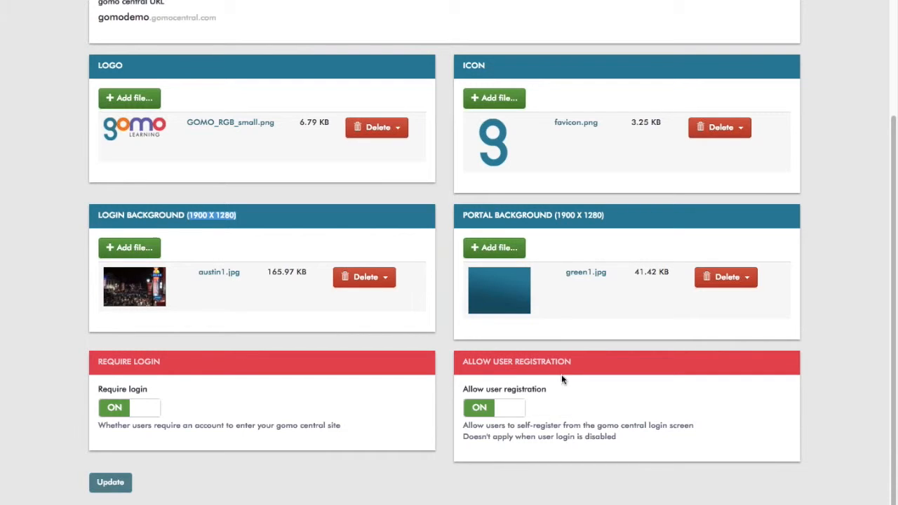
pyautogui.moveTo(531, 419)
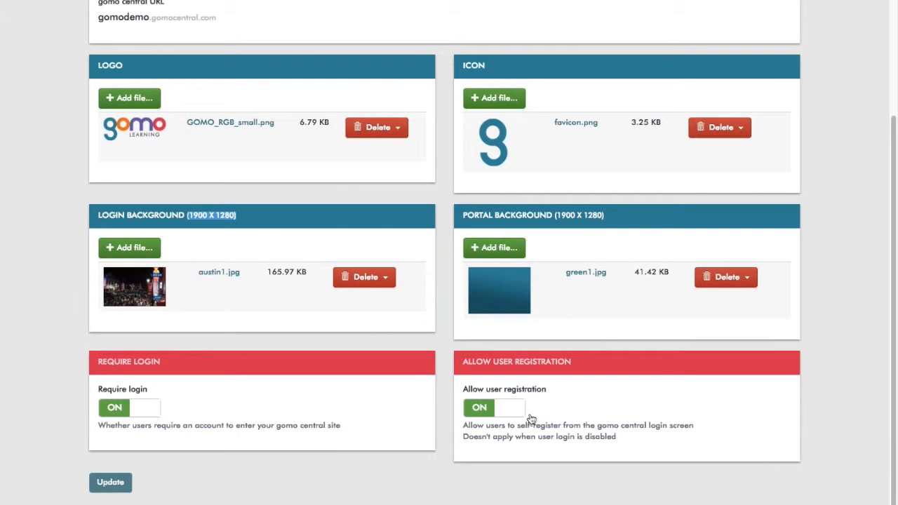
pyautogui.moveTo(480, 407)
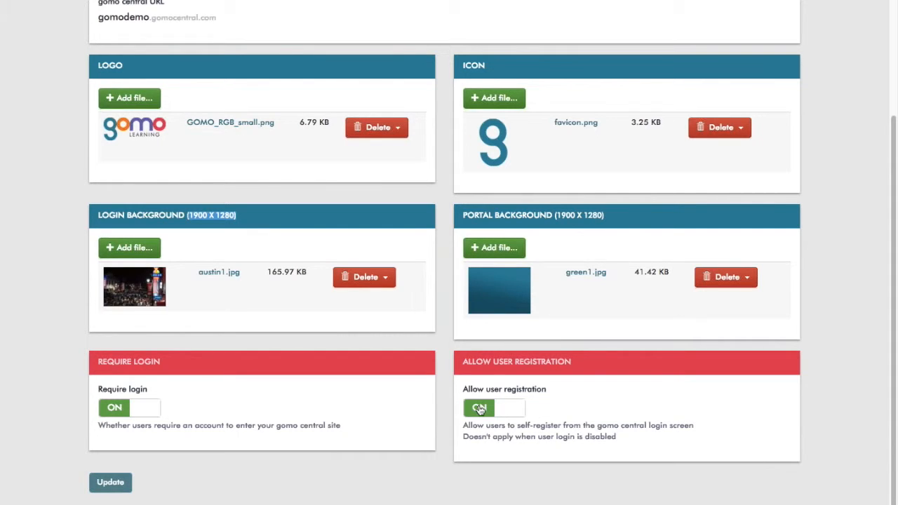
pyautogui.moveTo(572, 409)
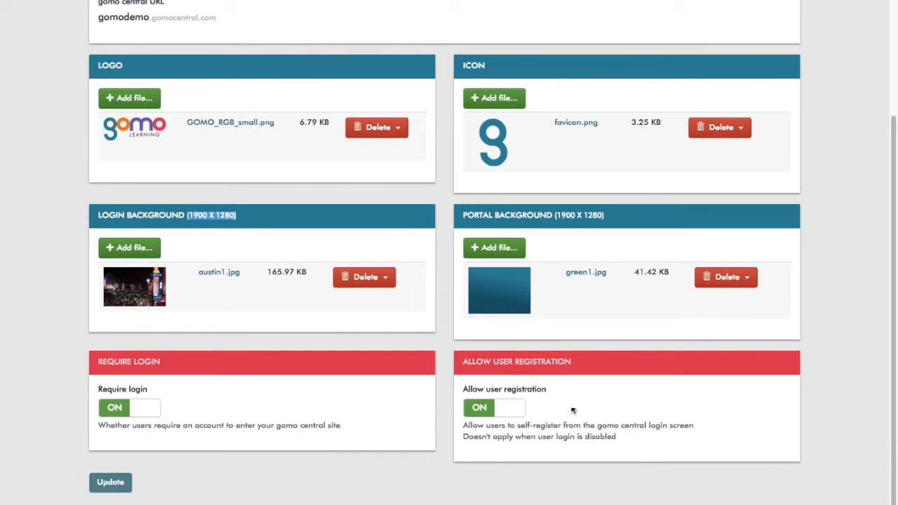
pyautogui.moveTo(532, 416)
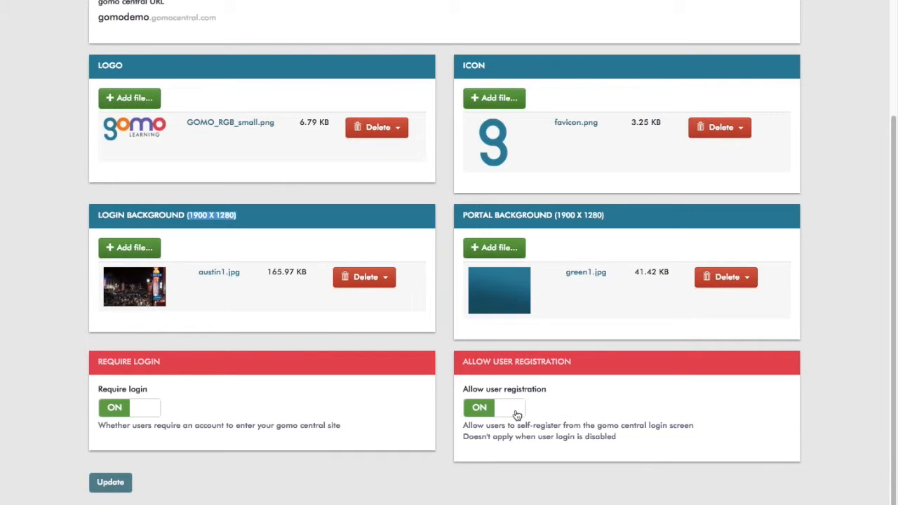
pyautogui.moveTo(550, 416)
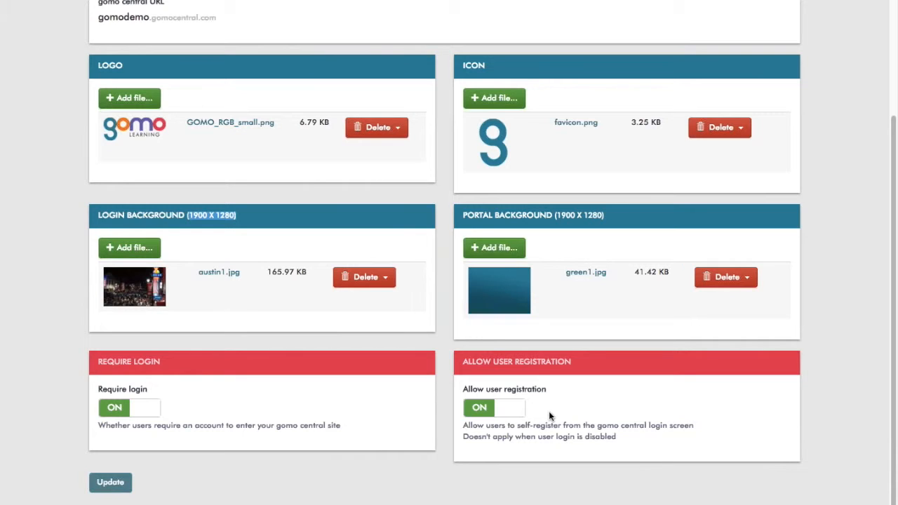
pyautogui.moveTo(554, 410)
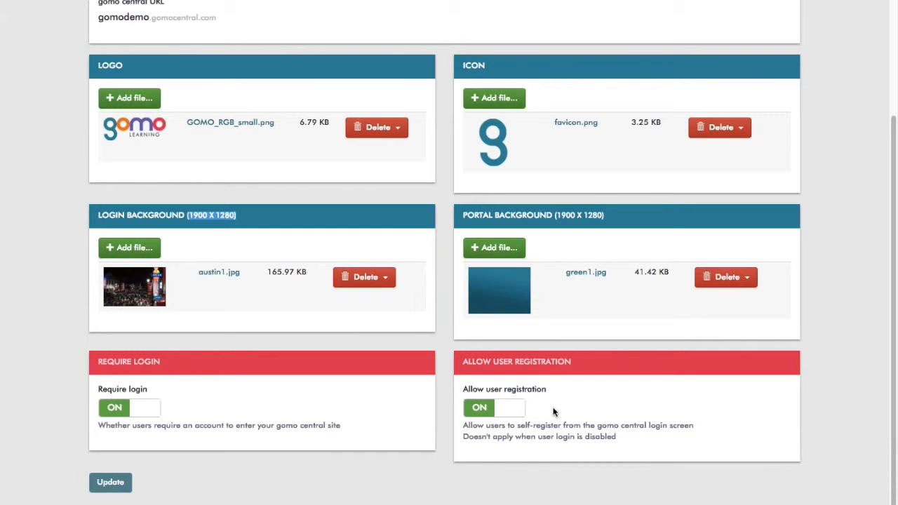
pyautogui.moveTo(568, 417)
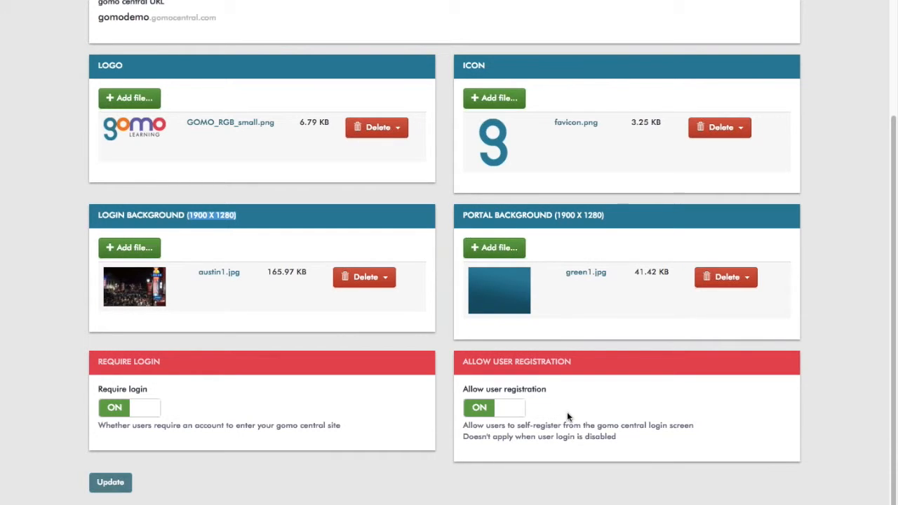
pyautogui.moveTo(574, 407)
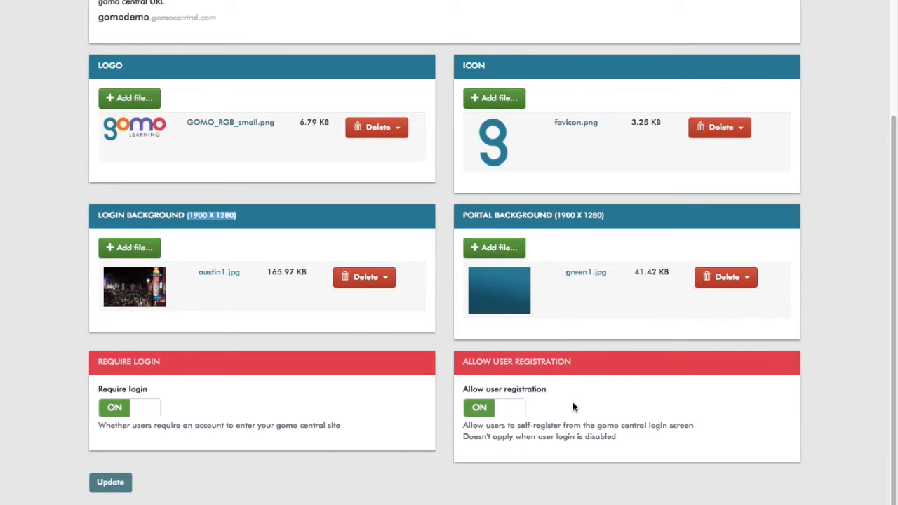
pyautogui.moveTo(90, 18)
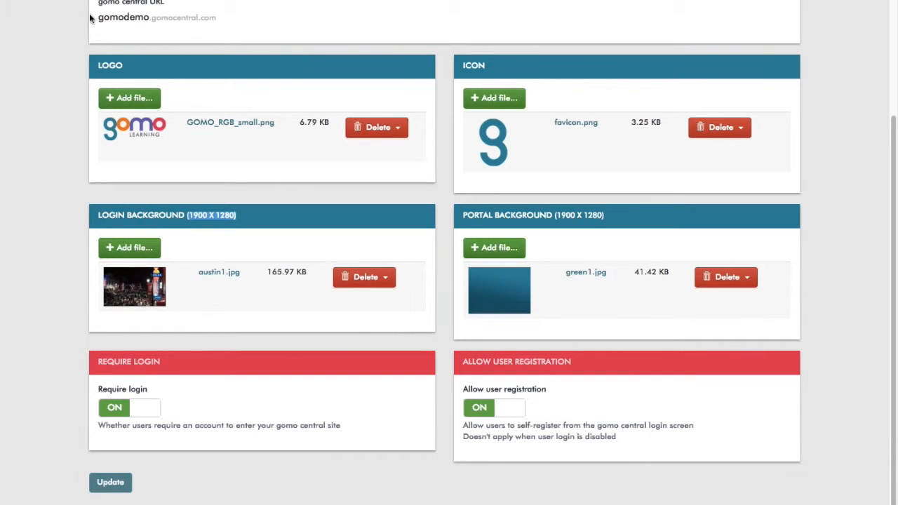
pyautogui.moveTo(218, 94)
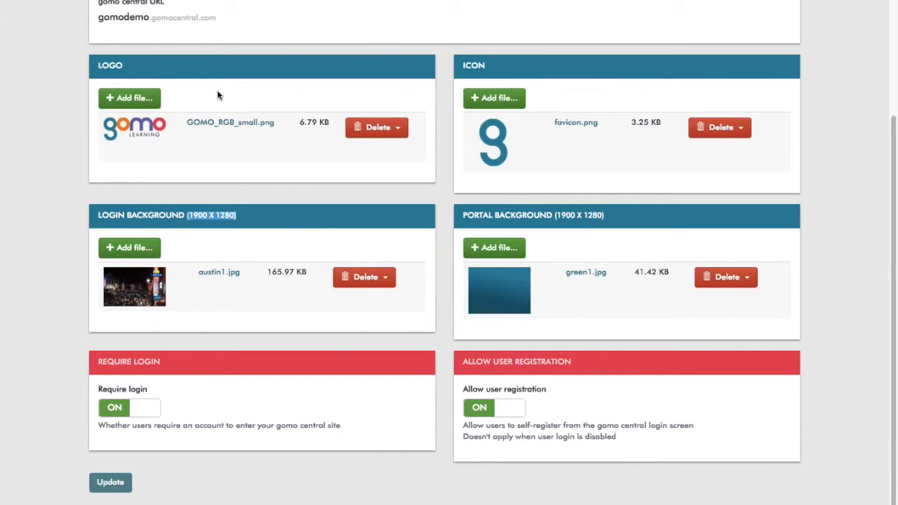
pyautogui.moveTo(519, 62)
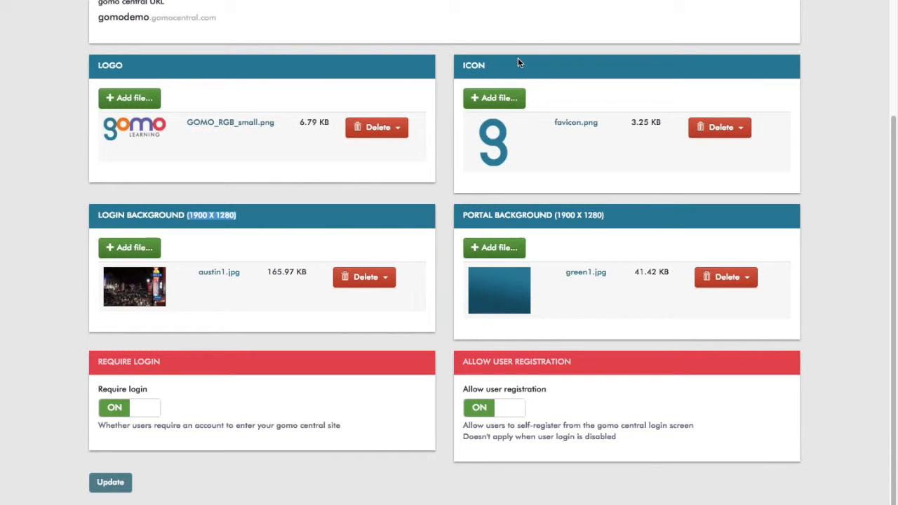
pyautogui.moveTo(174, 372)
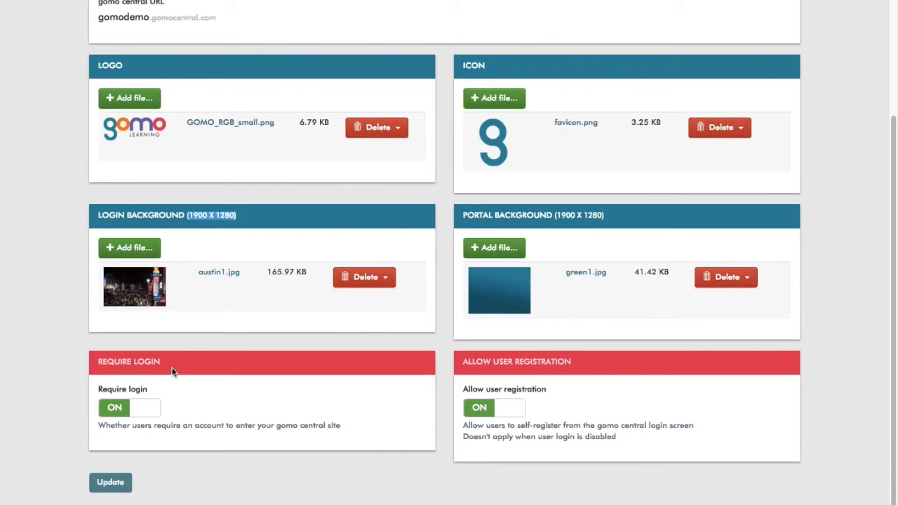
pyautogui.moveTo(443, 404)
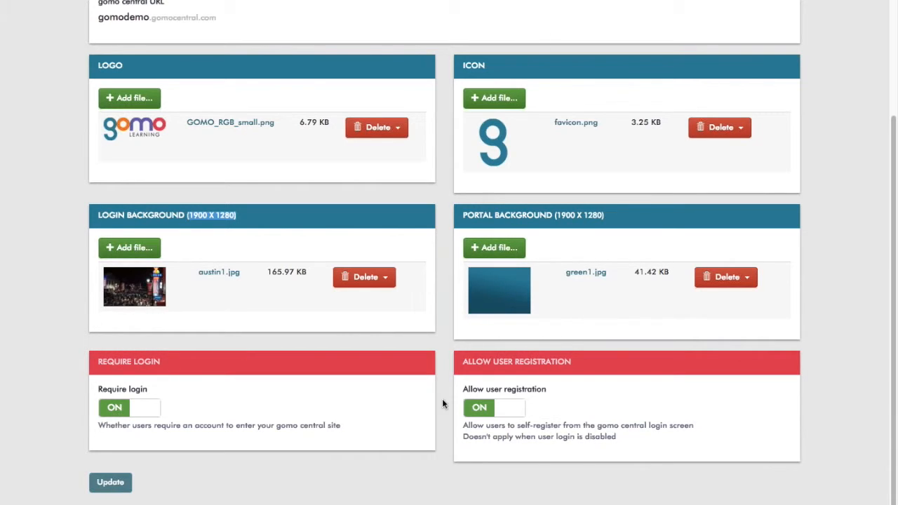
pyautogui.moveTo(501, 408)
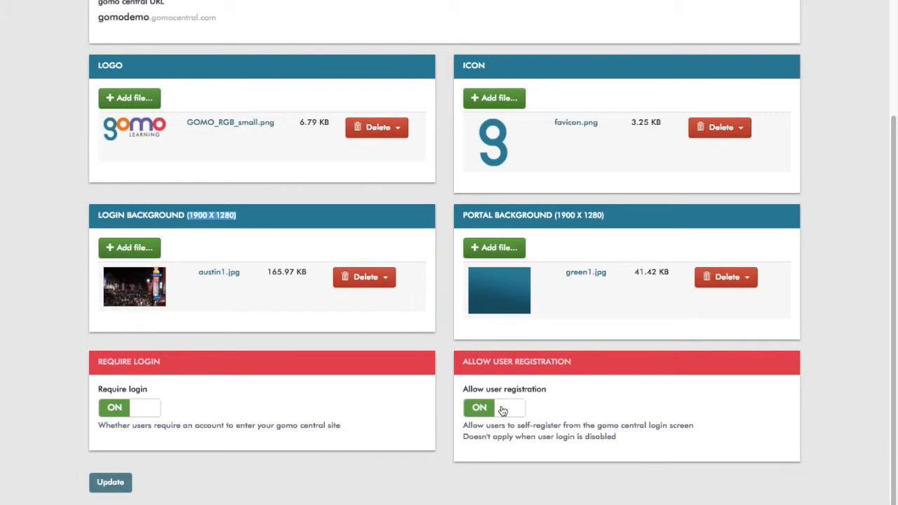
pyautogui.moveTo(527, 381)
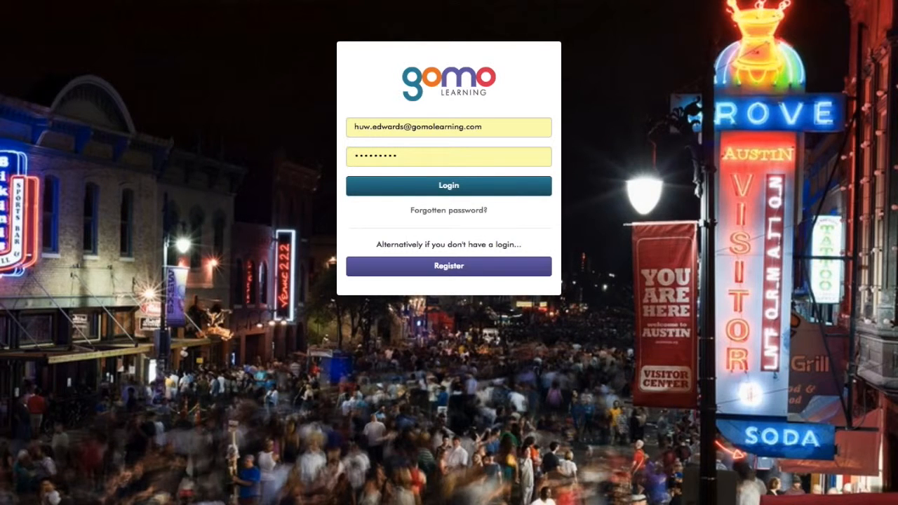
pyautogui.moveTo(305, 69)
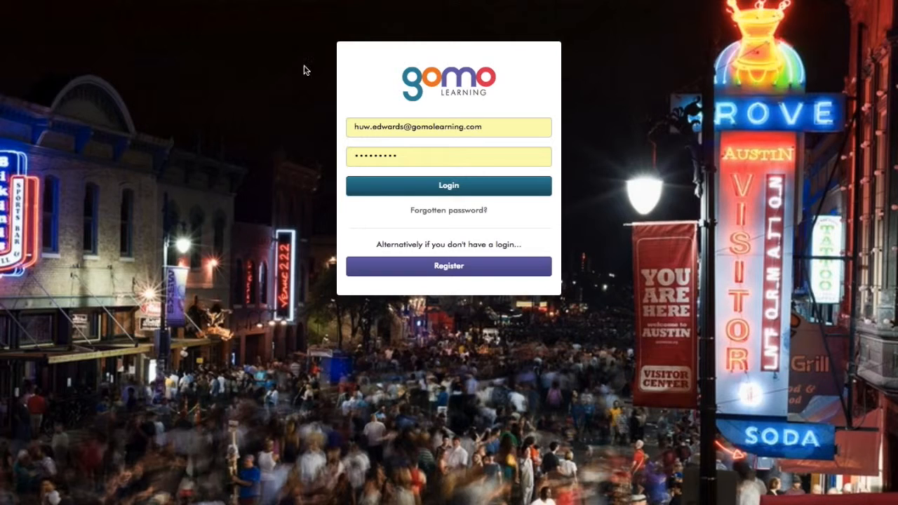
pyautogui.moveTo(418, 97)
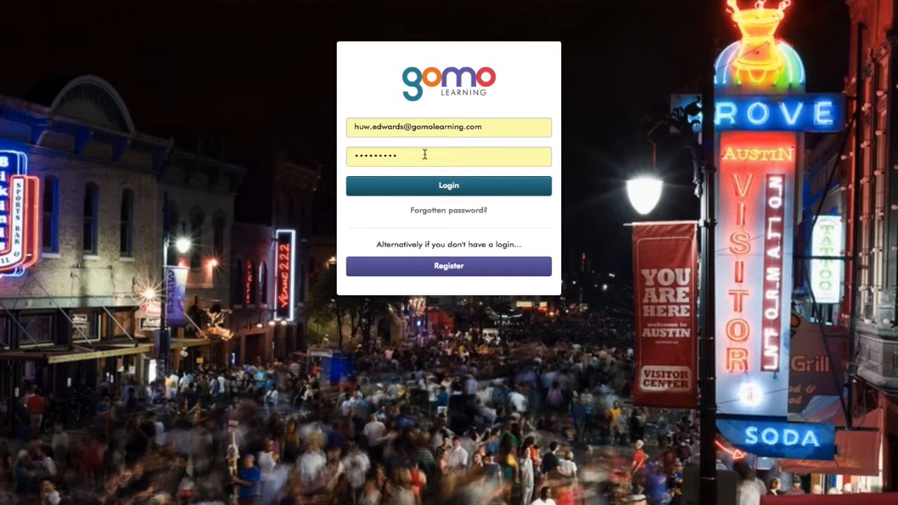
pyautogui.moveTo(411, 243)
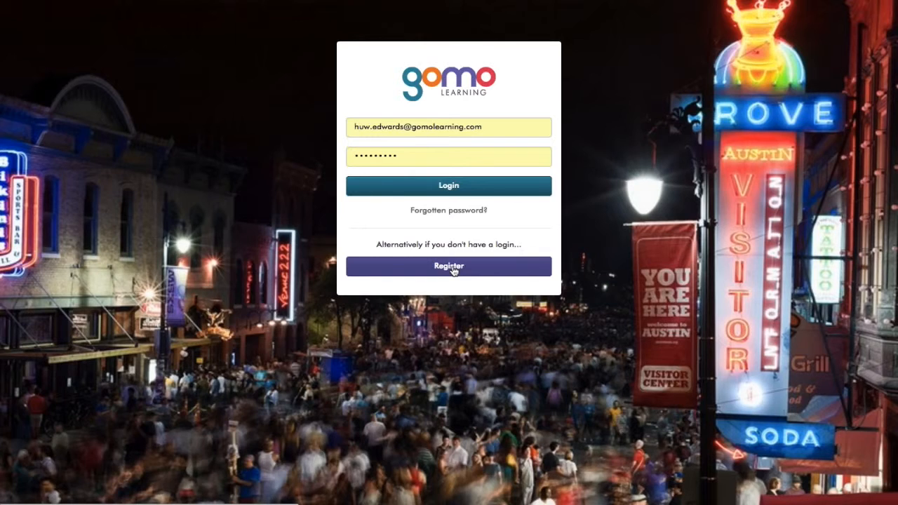
pyautogui.moveTo(442, 269)
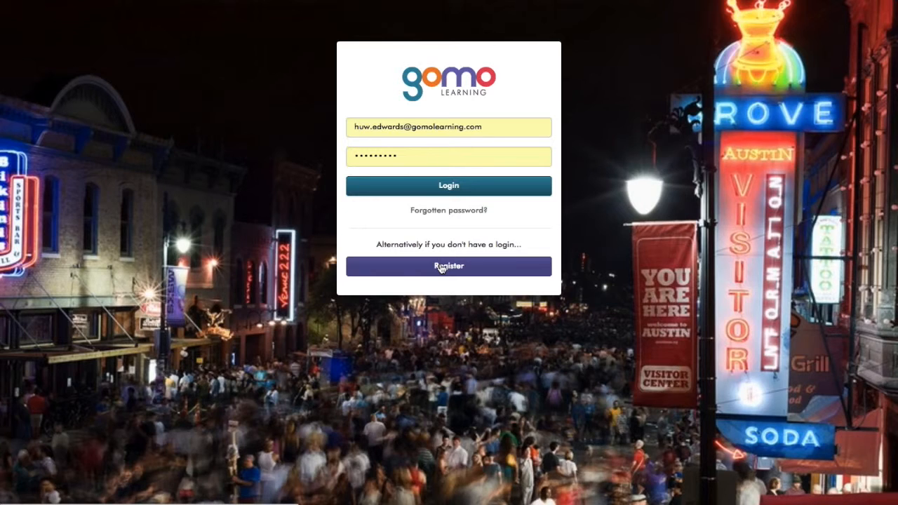
pyautogui.moveTo(424, 104)
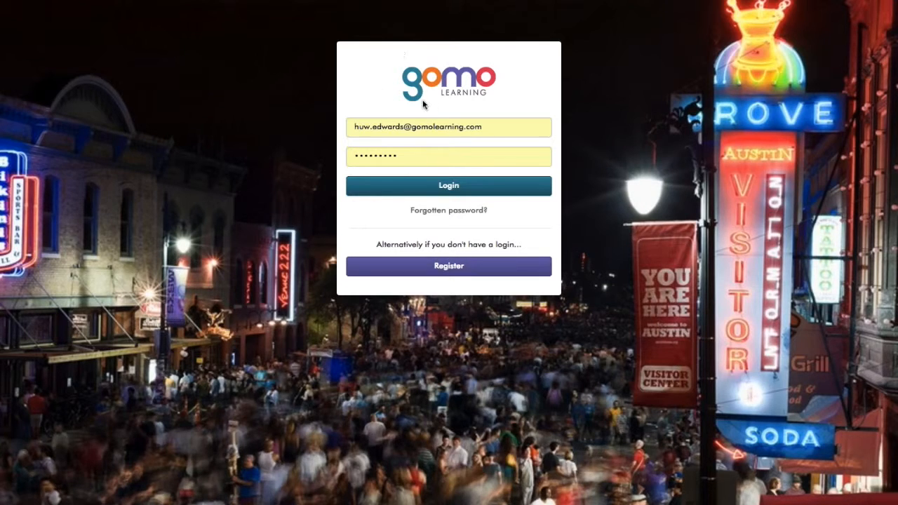
pyautogui.moveTo(489, 67)
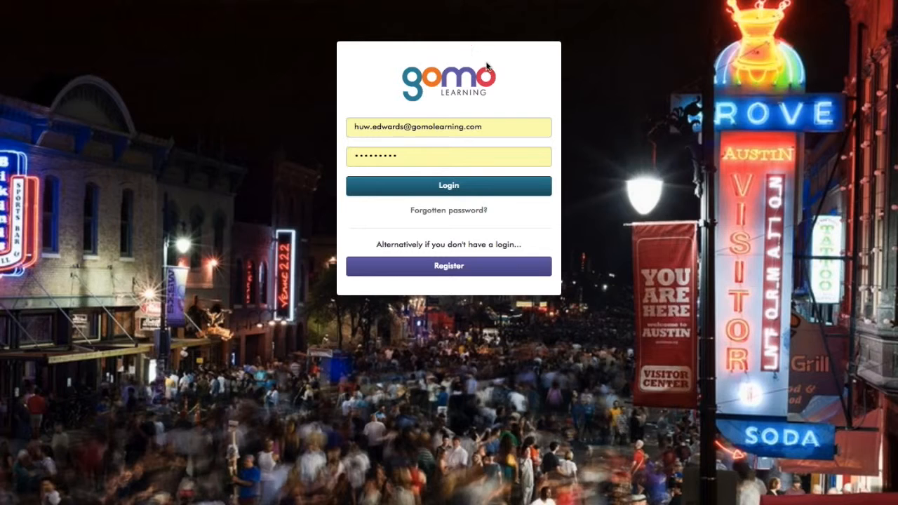
pyautogui.moveTo(501, 94)
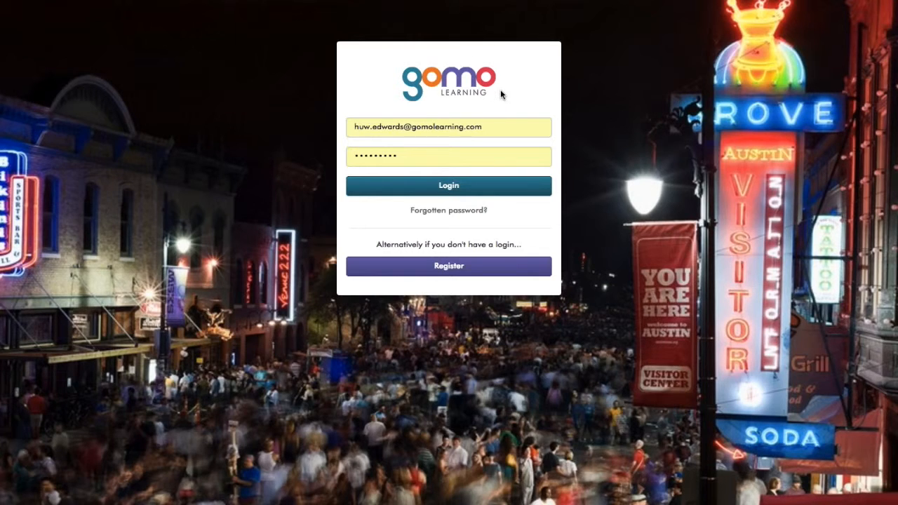
pyautogui.moveTo(739, 412)
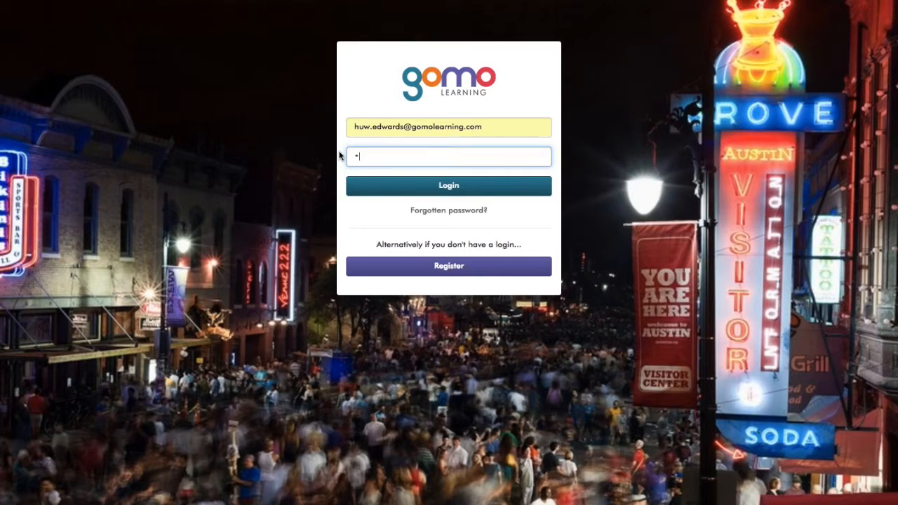
# - Sign in with the new password and dismiss the reminder to reach the seven-course releases grid
pyautogui.write('*')
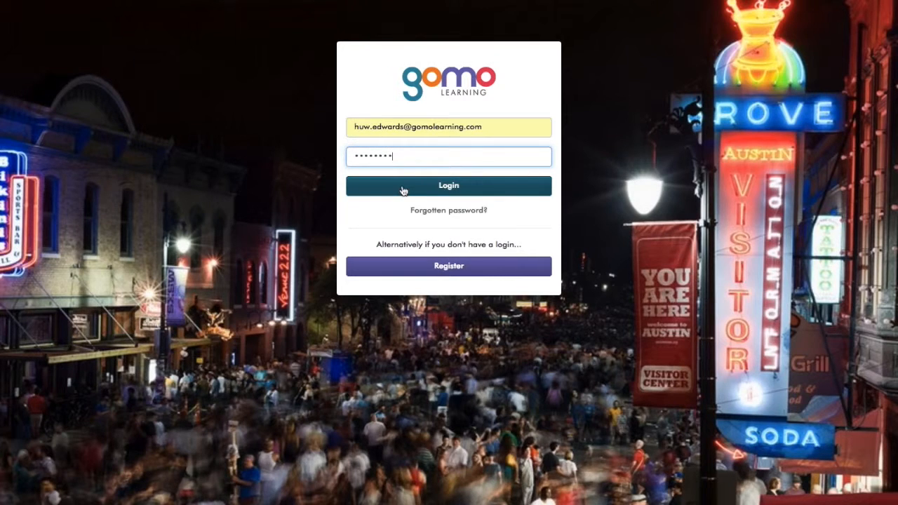
pyautogui.click(448, 185)
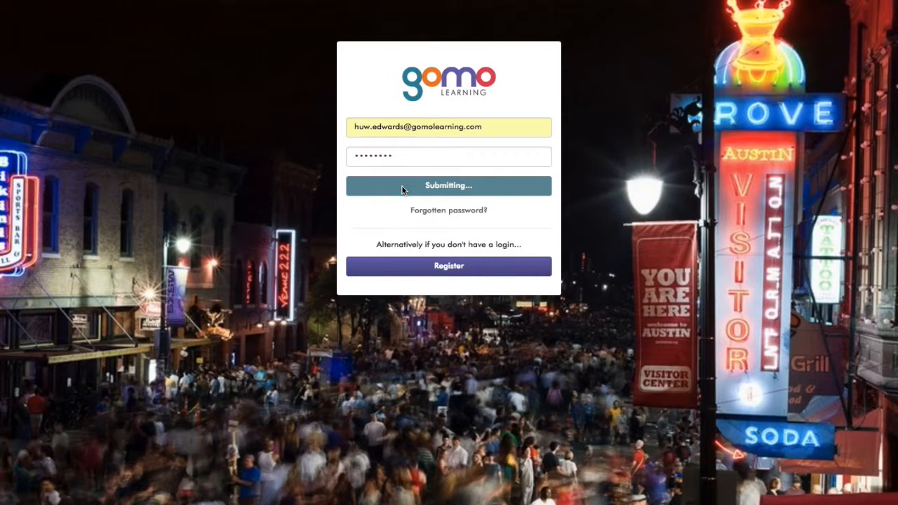
pyautogui.click(448, 186)
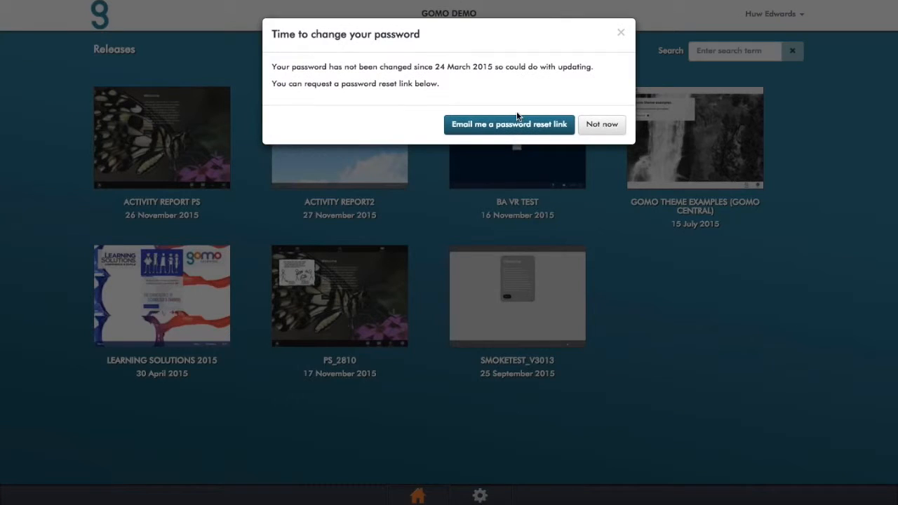
pyautogui.click(600, 124)
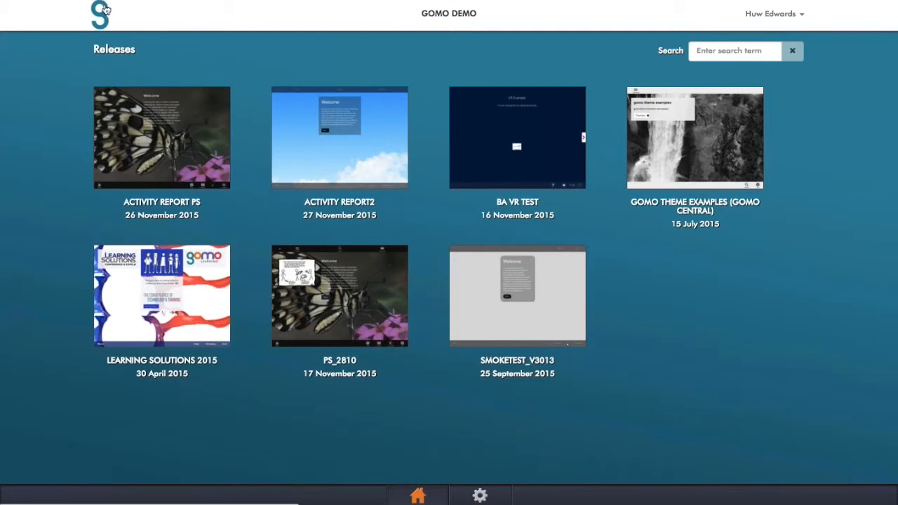
pyautogui.moveTo(110, 31)
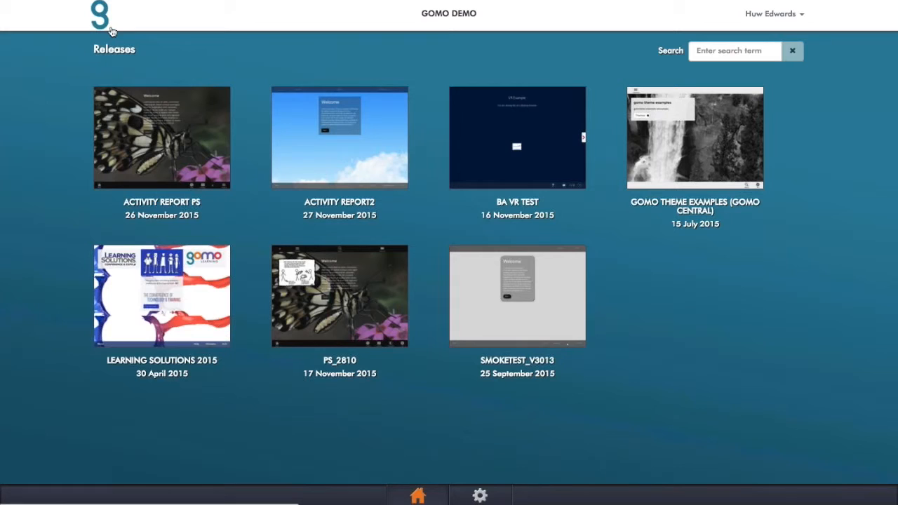
pyautogui.moveTo(805, 254)
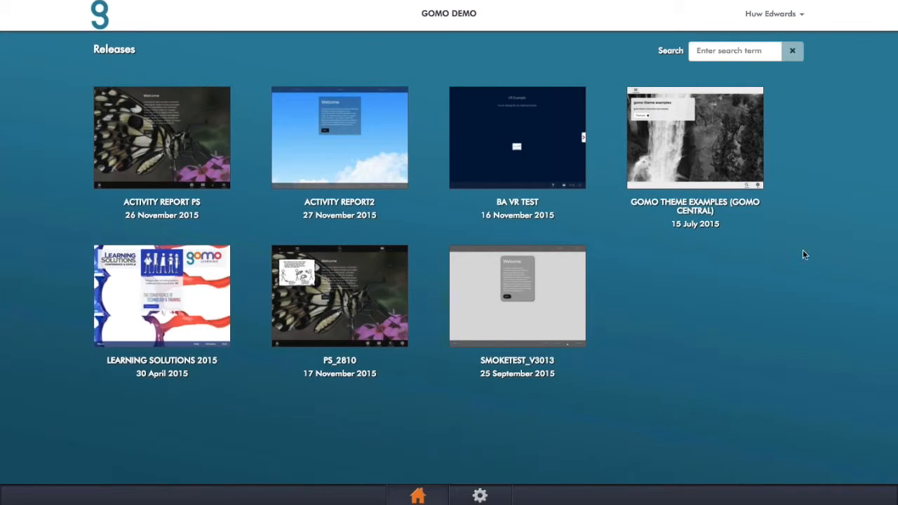
pyautogui.moveTo(807, 326)
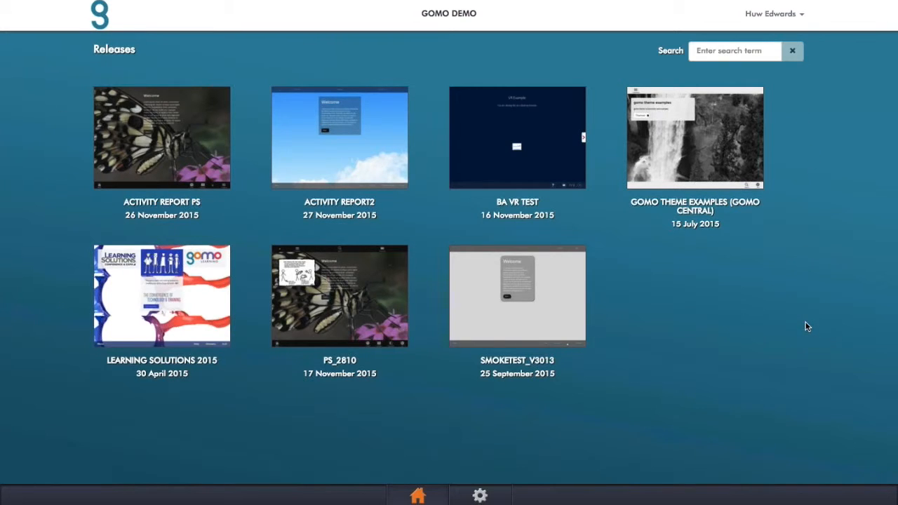
pyautogui.moveTo(159, 143)
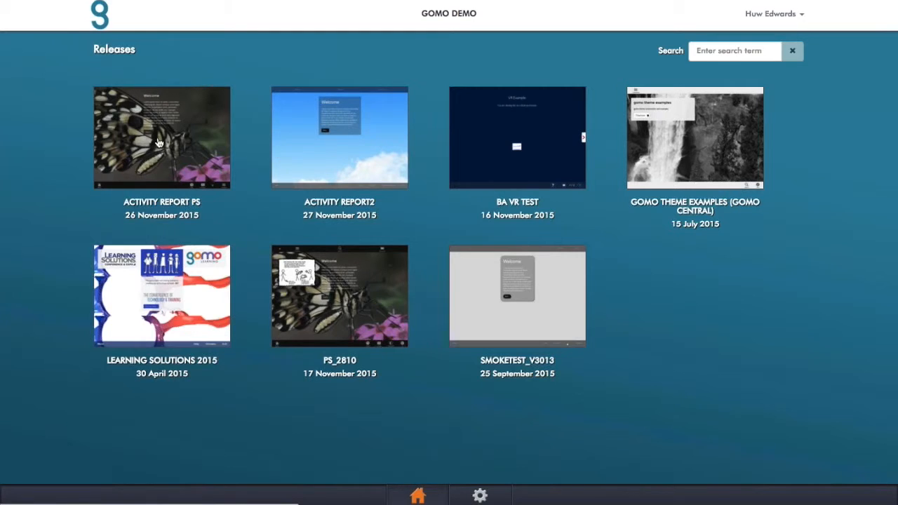
pyautogui.moveTo(180, 118)
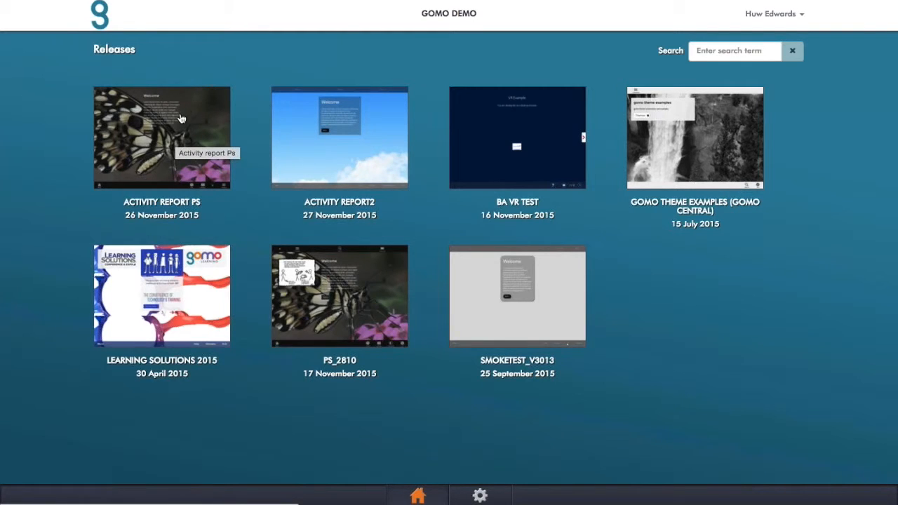
pyautogui.moveTo(206, 130)
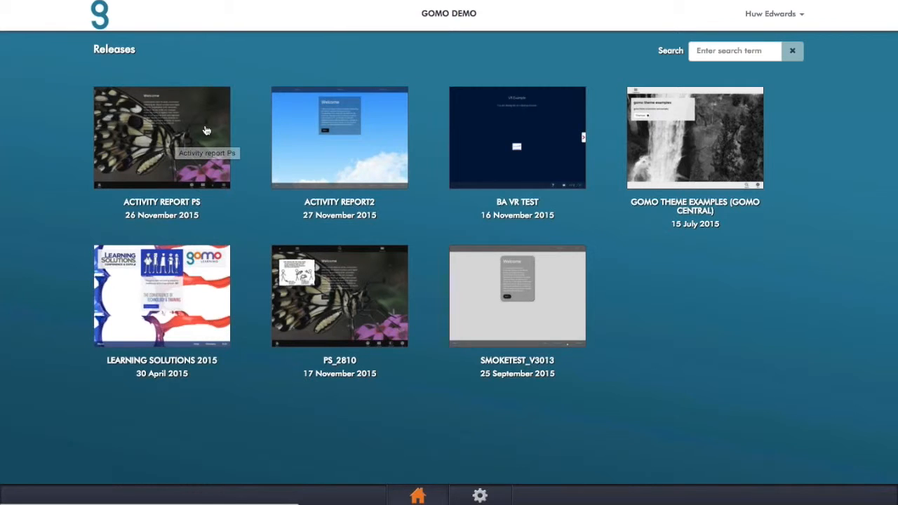
pyautogui.moveTo(228, 135)
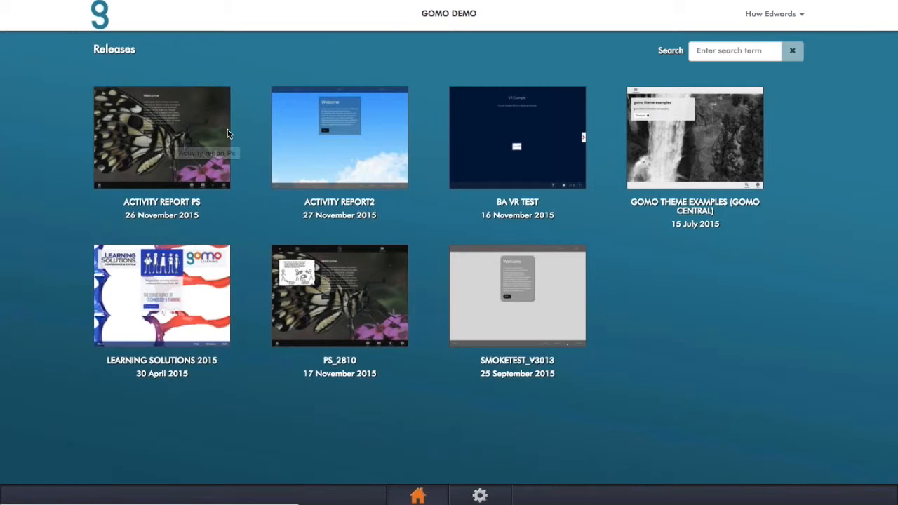
pyautogui.moveTo(168, 140)
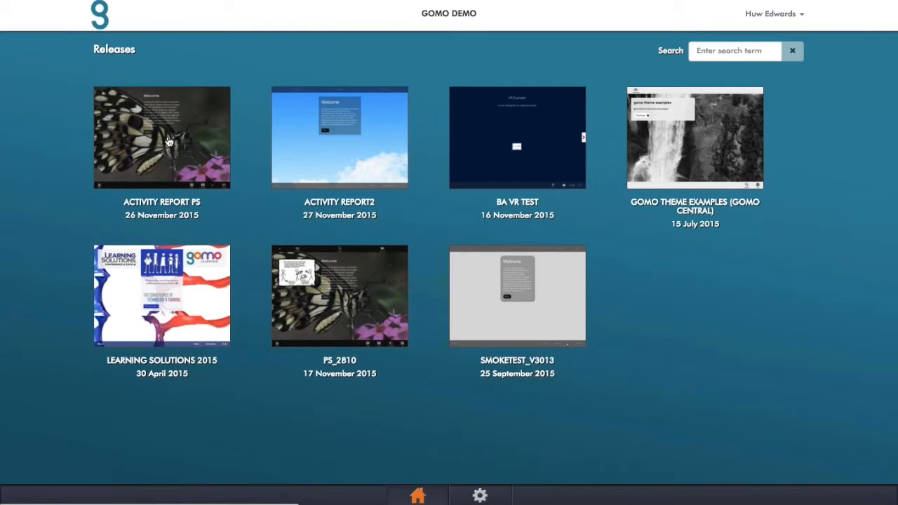
pyautogui.moveTo(168, 140)
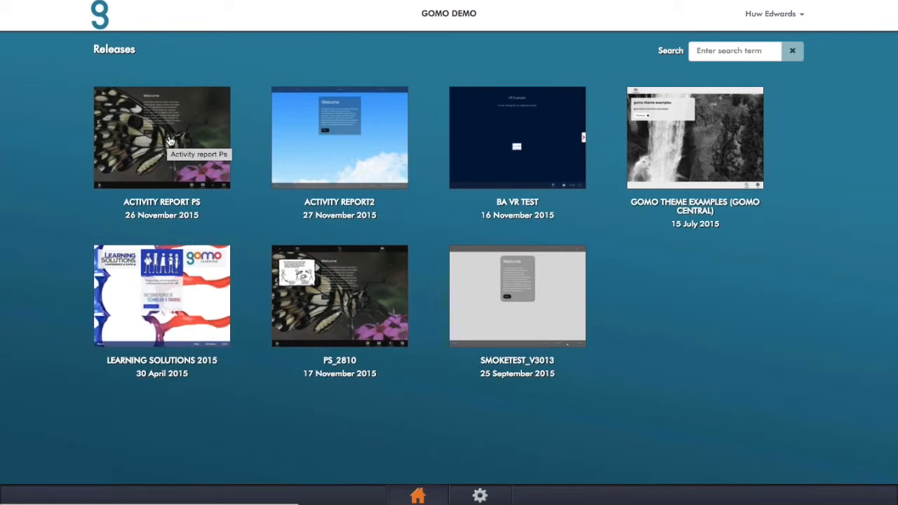
pyautogui.moveTo(169, 131)
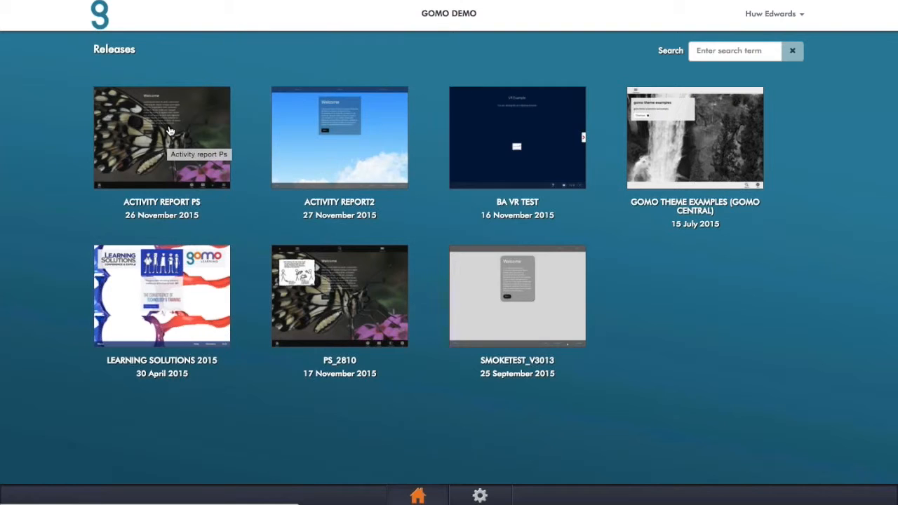
pyautogui.moveTo(187, 133)
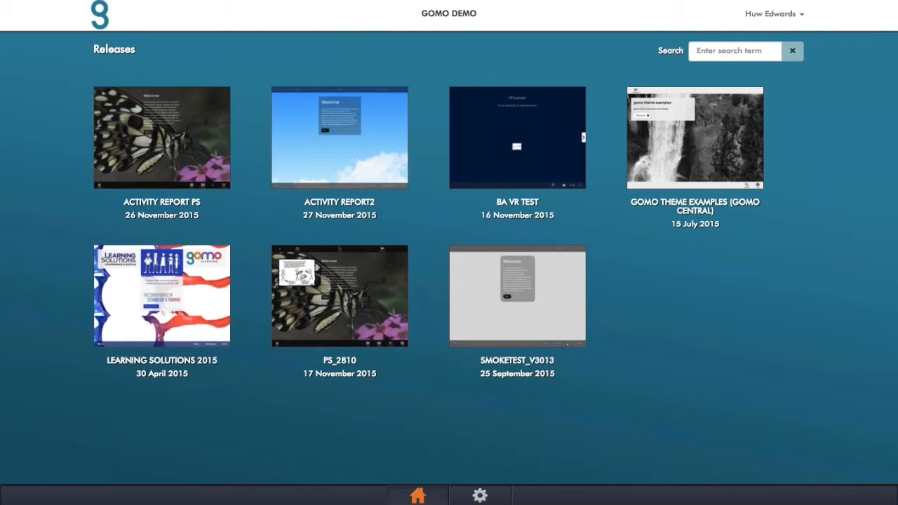
# - Return to the Configuration tab and scroll up to Portal Details
pyautogui.click(480, 496)
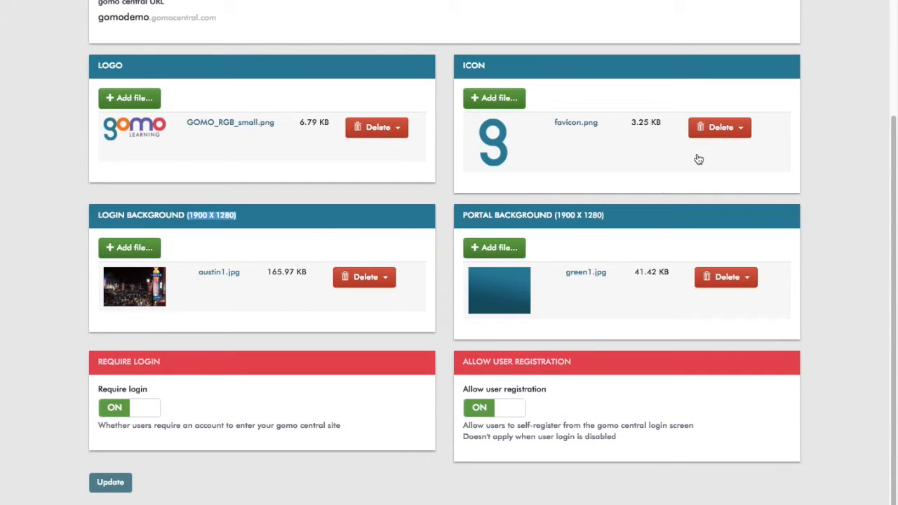
pyautogui.scroll(3)
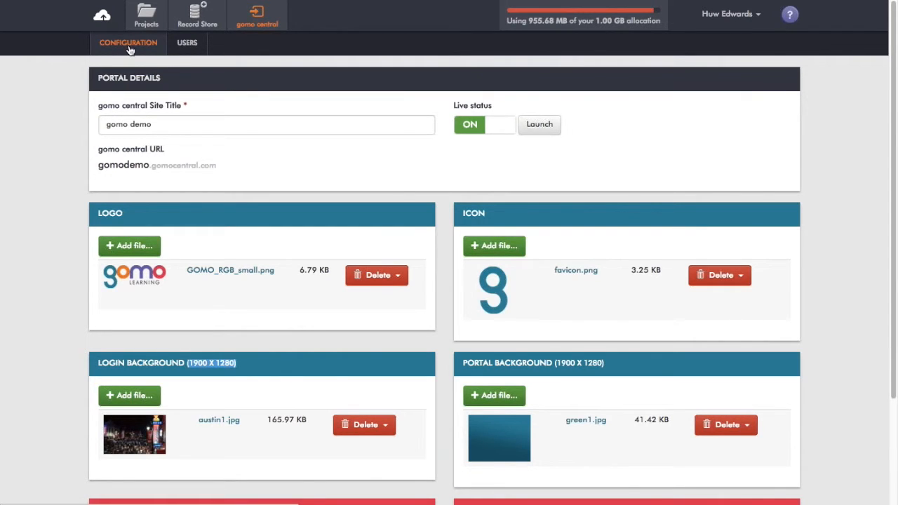
pyautogui.moveTo(164, 51)
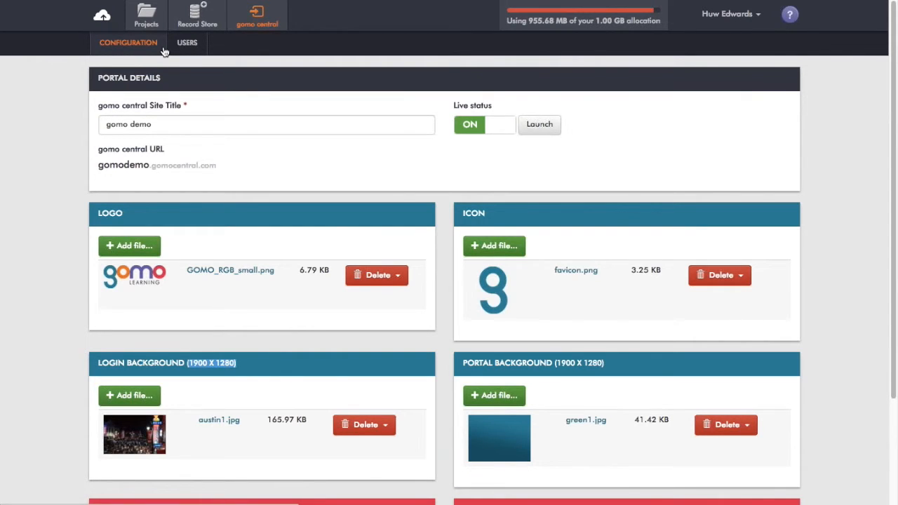
# - Show the Users list, open Actions > Create new user, then cancel without adding anyone
pyautogui.click(187, 42)
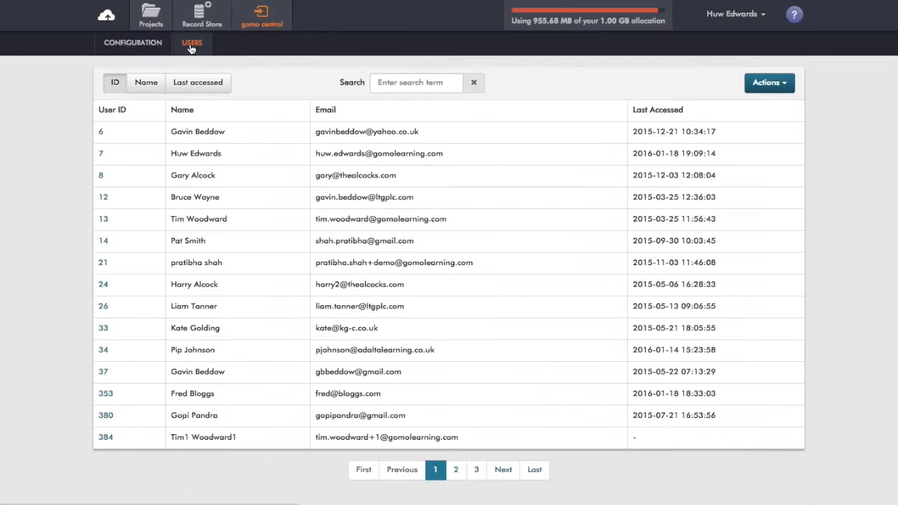
pyautogui.moveTo(292, 76)
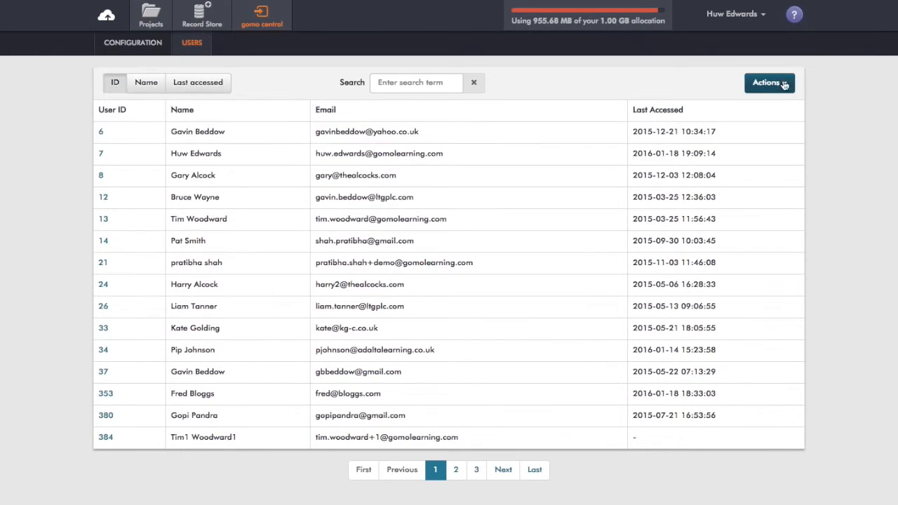
pyautogui.click(768, 83)
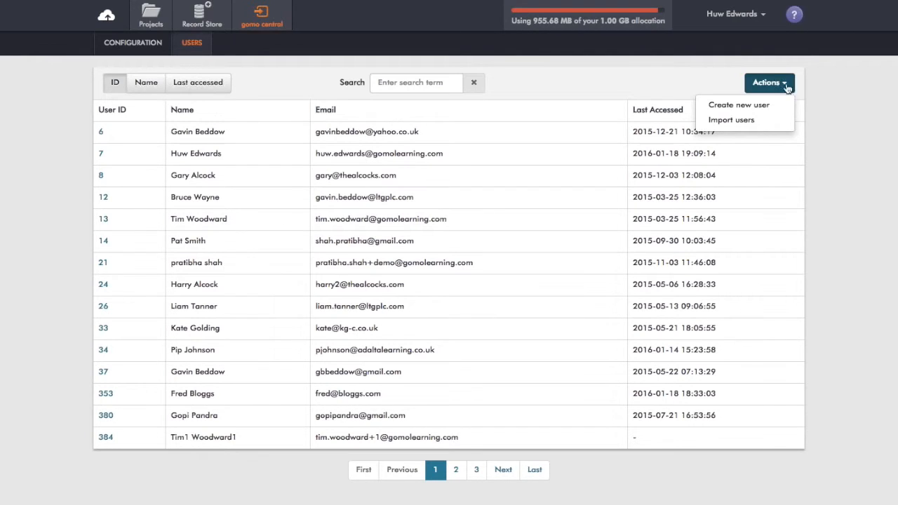
pyautogui.moveTo(739, 105)
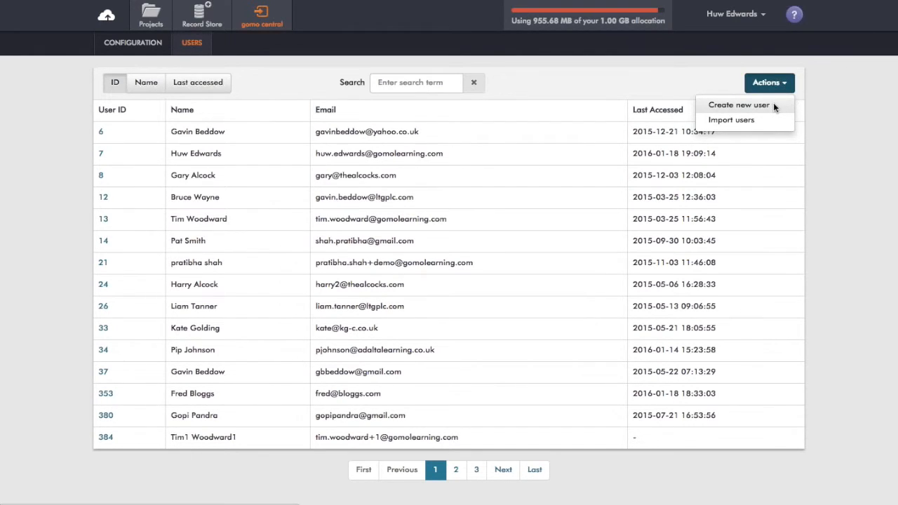
pyautogui.click(738, 105)
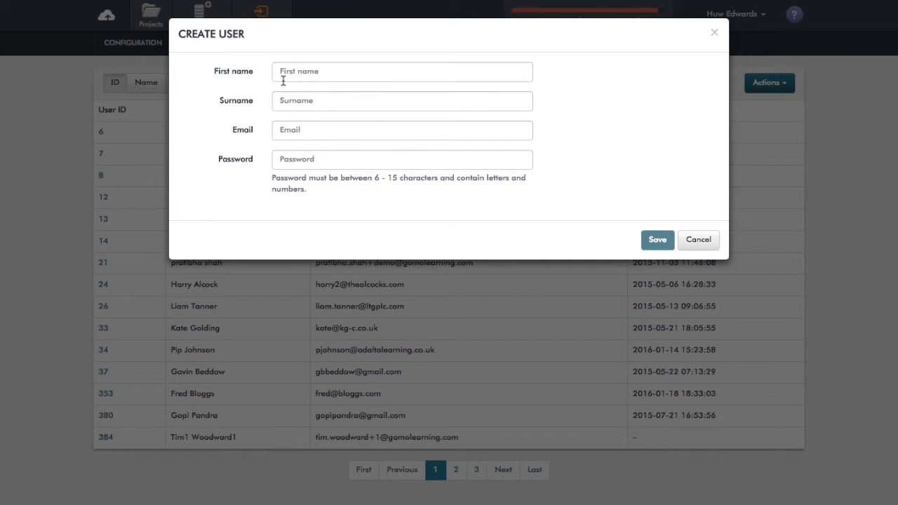
pyautogui.moveTo(639, 235)
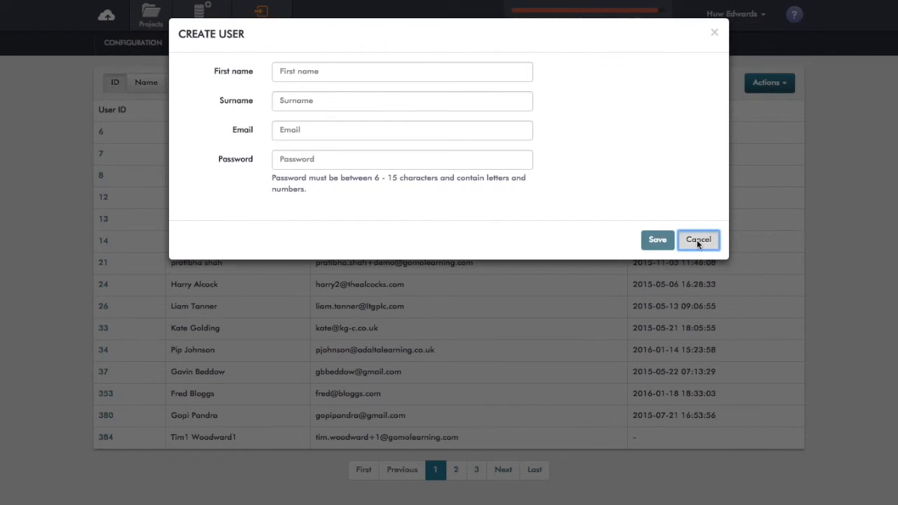
pyautogui.click(699, 240)
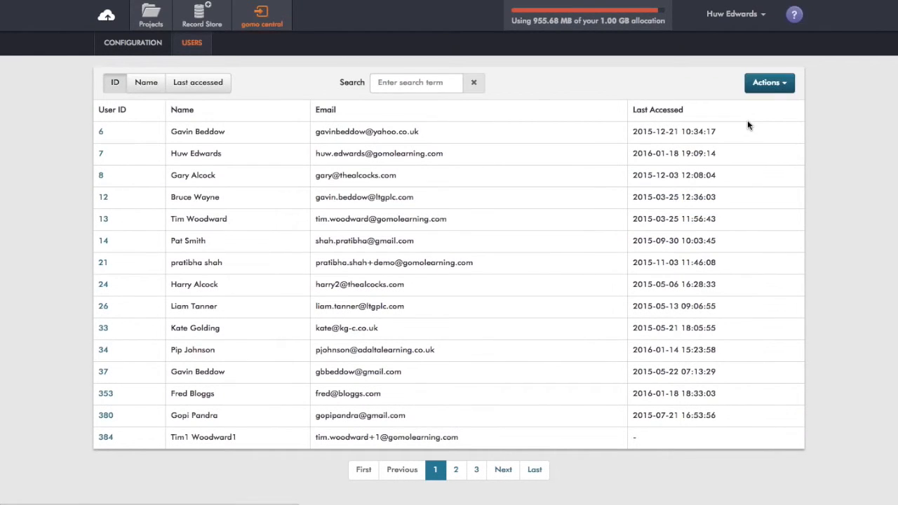
pyautogui.click(769, 83)
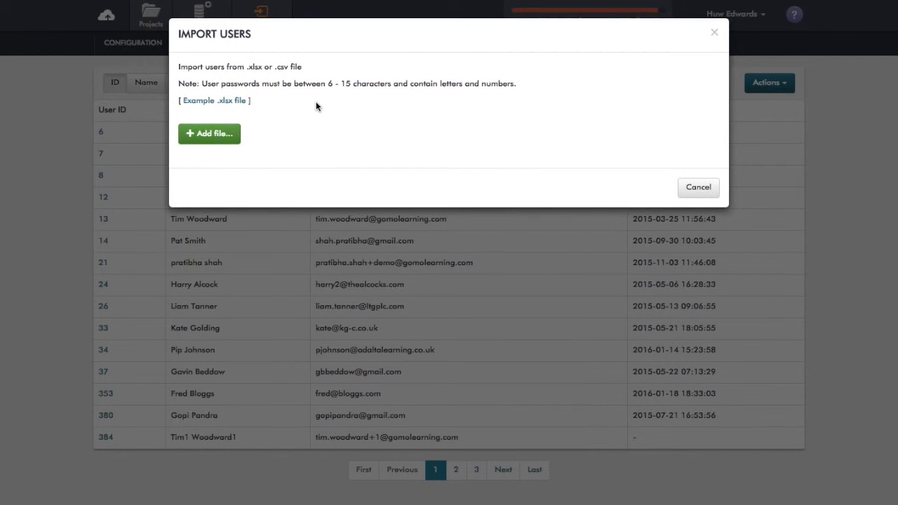
pyautogui.moveTo(305, 111)
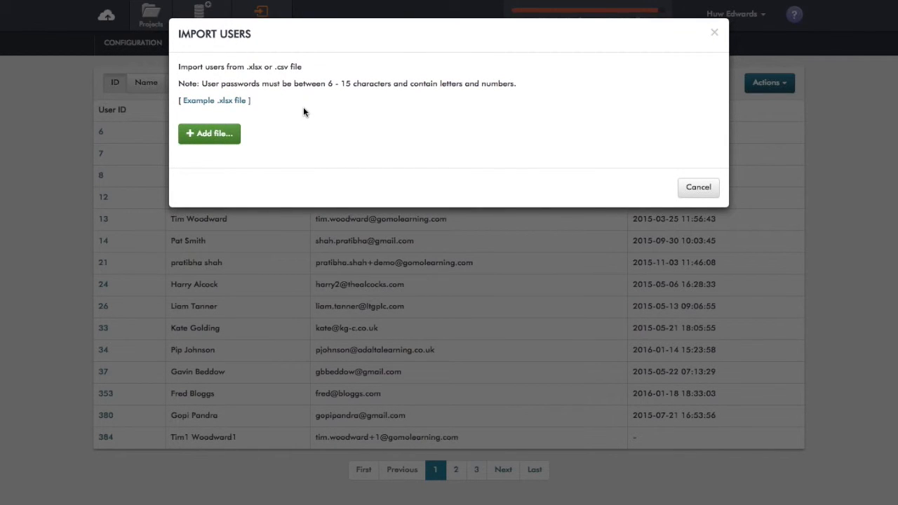
pyautogui.moveTo(232, 114)
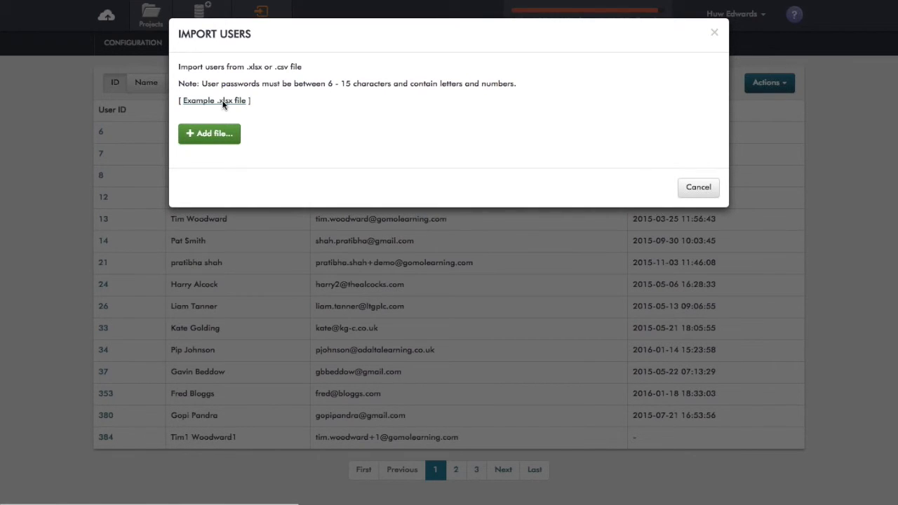
pyautogui.moveTo(279, 108)
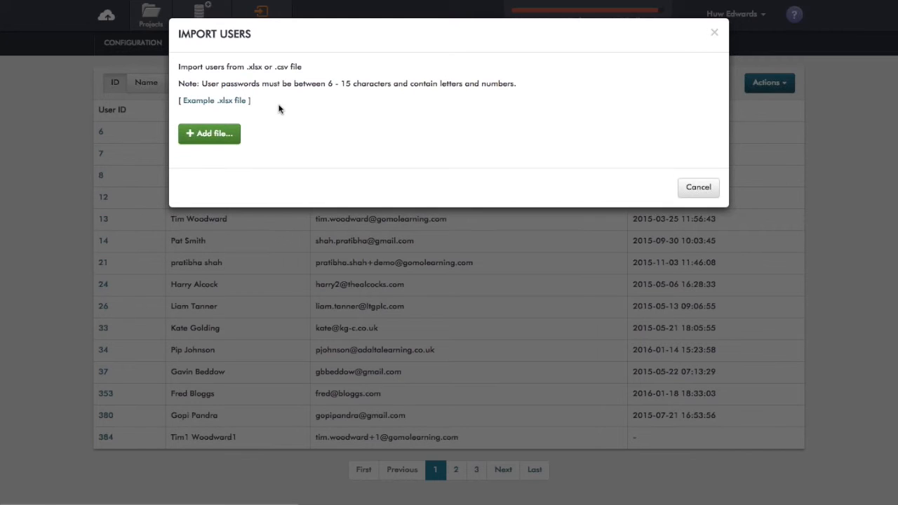
pyautogui.moveTo(306, 141)
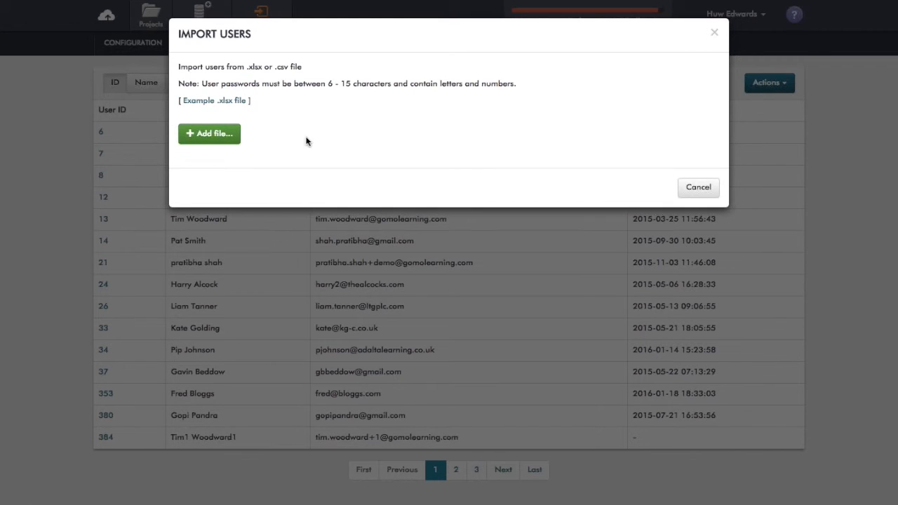
pyautogui.moveTo(295, 107)
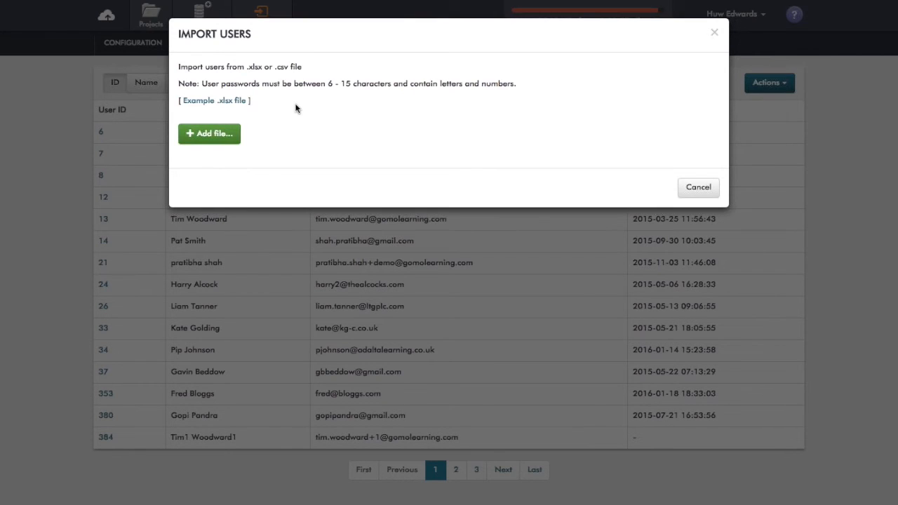
pyautogui.moveTo(286, 125)
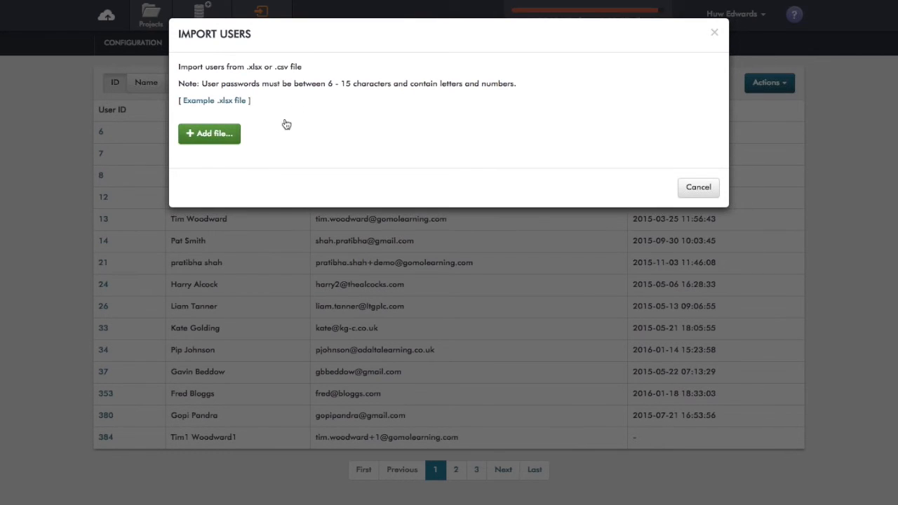
pyautogui.click(209, 133)
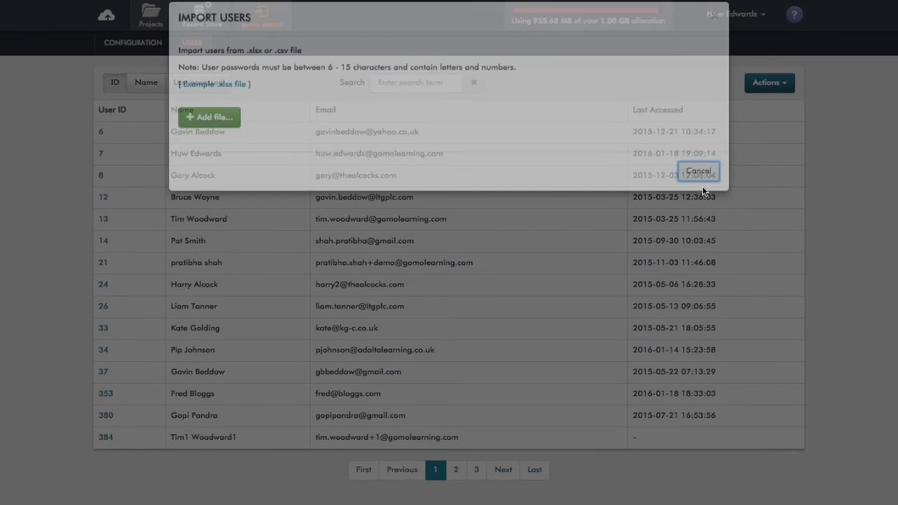
pyautogui.click(698, 170)
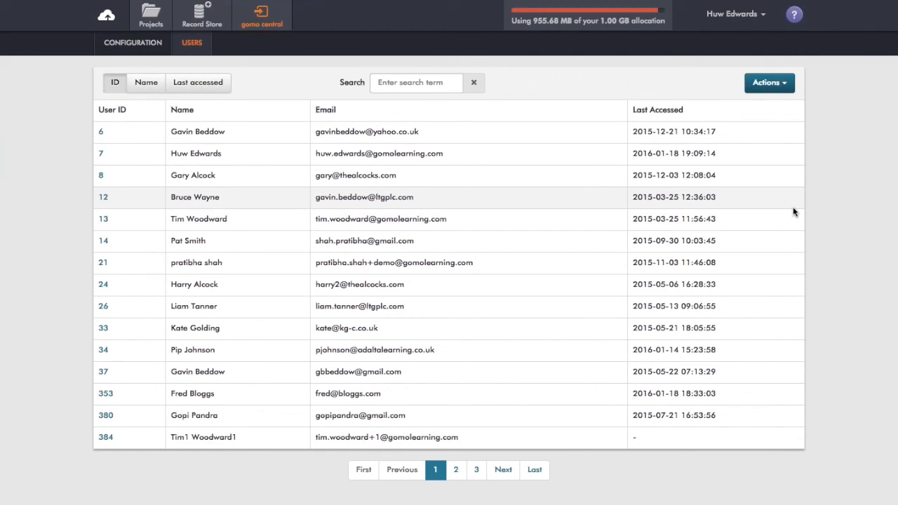
pyautogui.moveTo(831, 215)
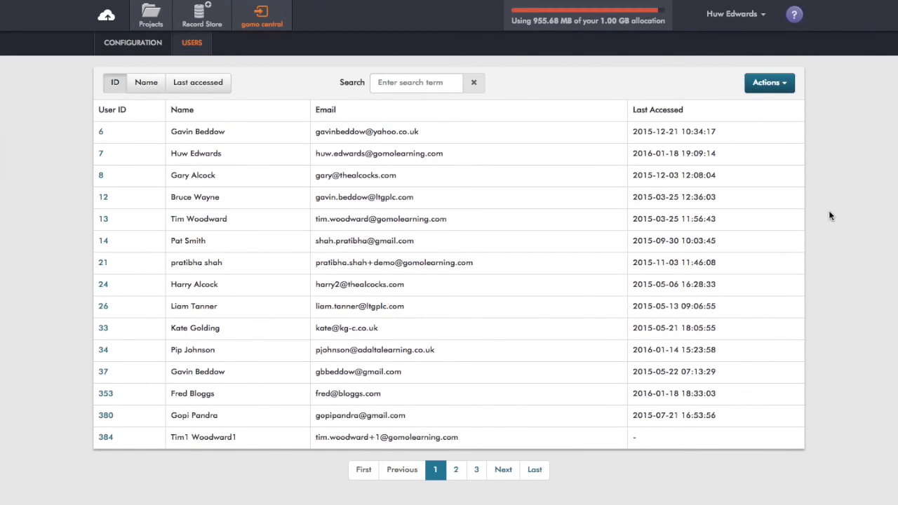